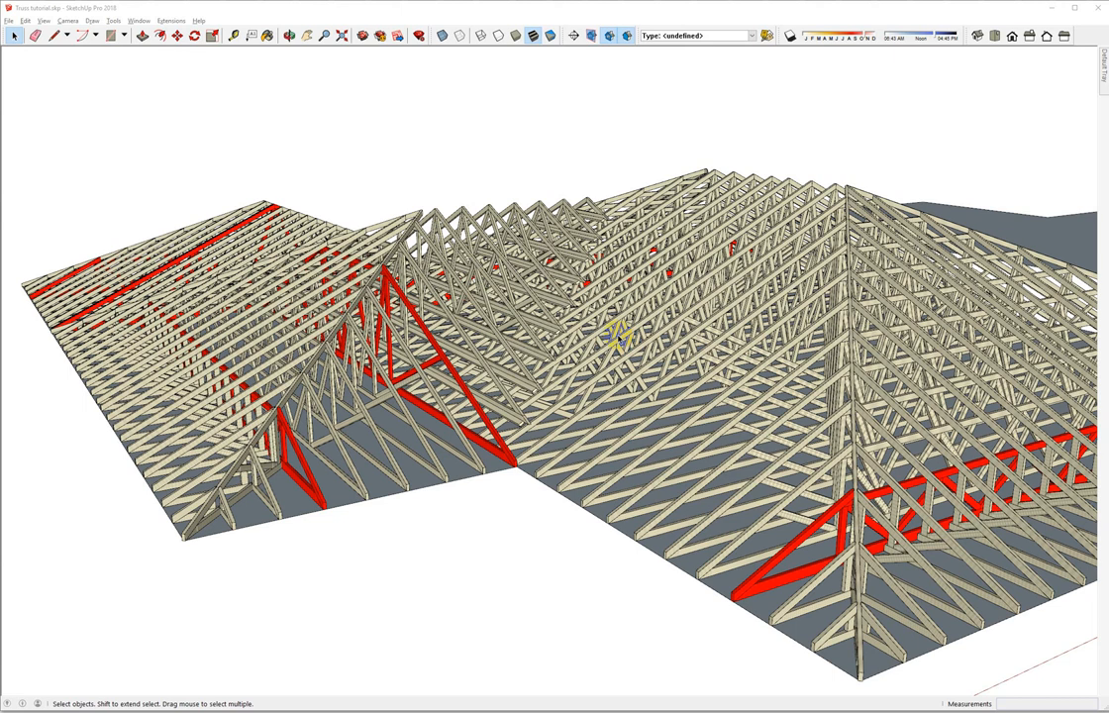
{"action": "mouse_move", "coordinate": [618, 337]}
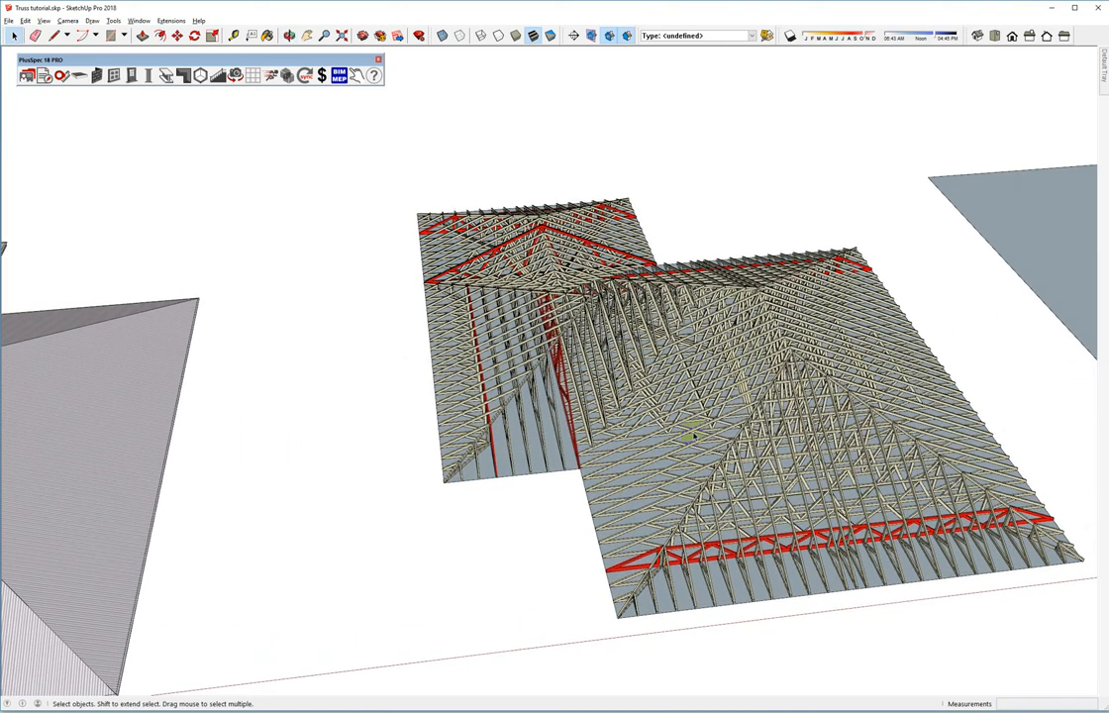
{"action": "mouse_move", "coordinate": [1014, 459]}
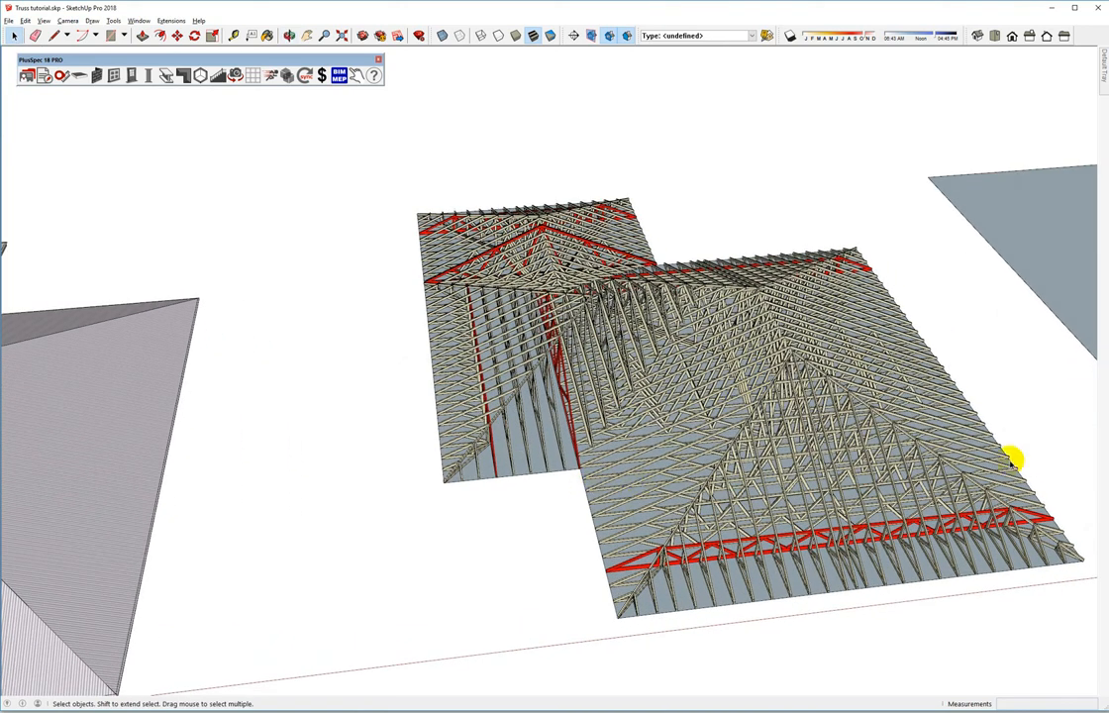
{"action": "mouse_move", "coordinate": [909, 476]}
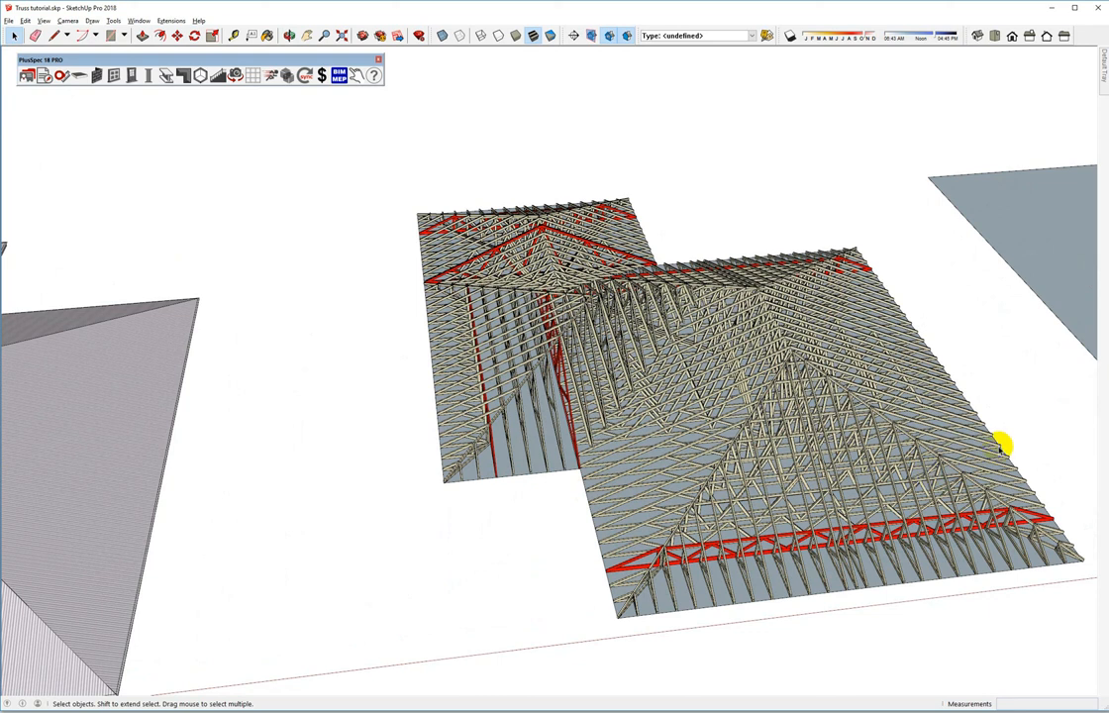
{"action": "mouse_move", "coordinate": [796, 458]}
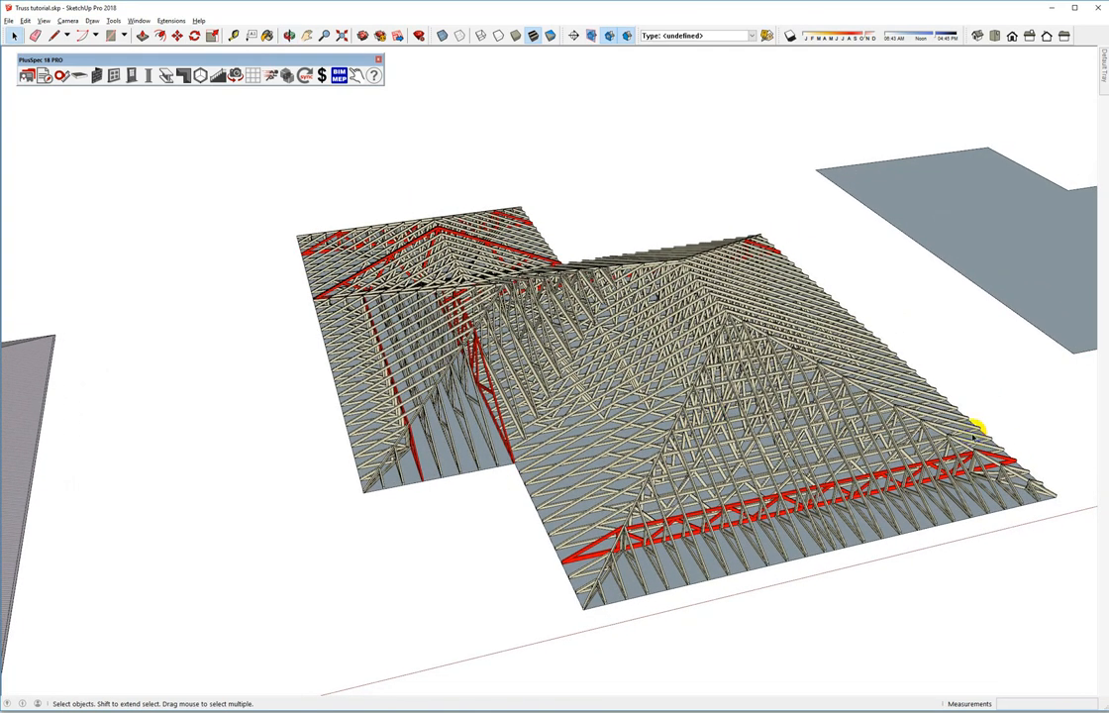
{"action": "mouse_move", "coordinate": [703, 377]}
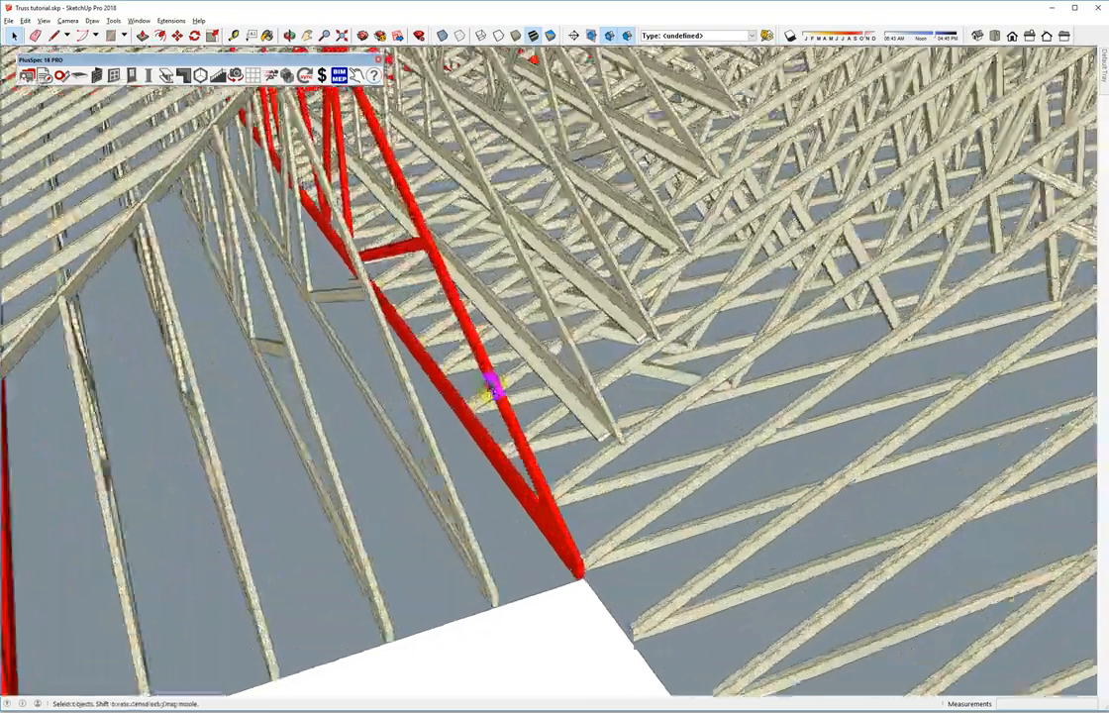
Orbit and zoom in on the red girder and hip trusses, then move to the model with the L-shaped outline
{"action": "left_click_drag", "start_coordinate": [495, 386], "coordinate": [584, 293]}
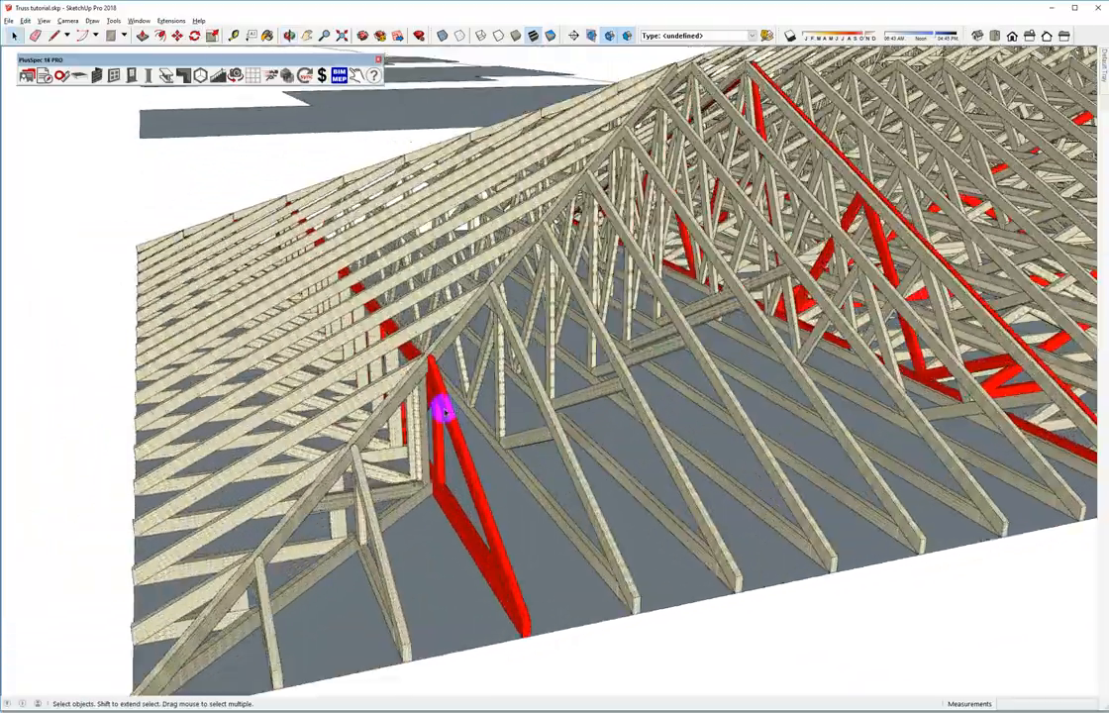
{"action": "scroll", "scroll_direction": "down", "scroll_amount": 3}
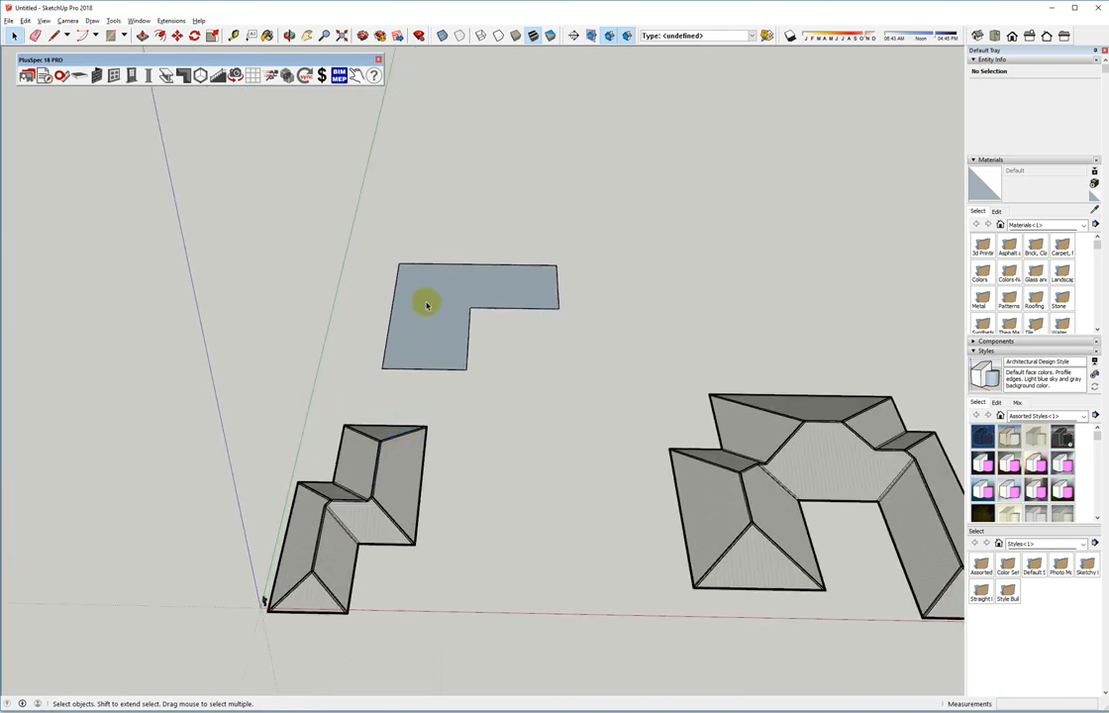
Generate a PlusSpec Hip Roof over the L-shaped face with the default tool settings and inspect it
{"action": "right_click", "coordinate": [426, 305]}
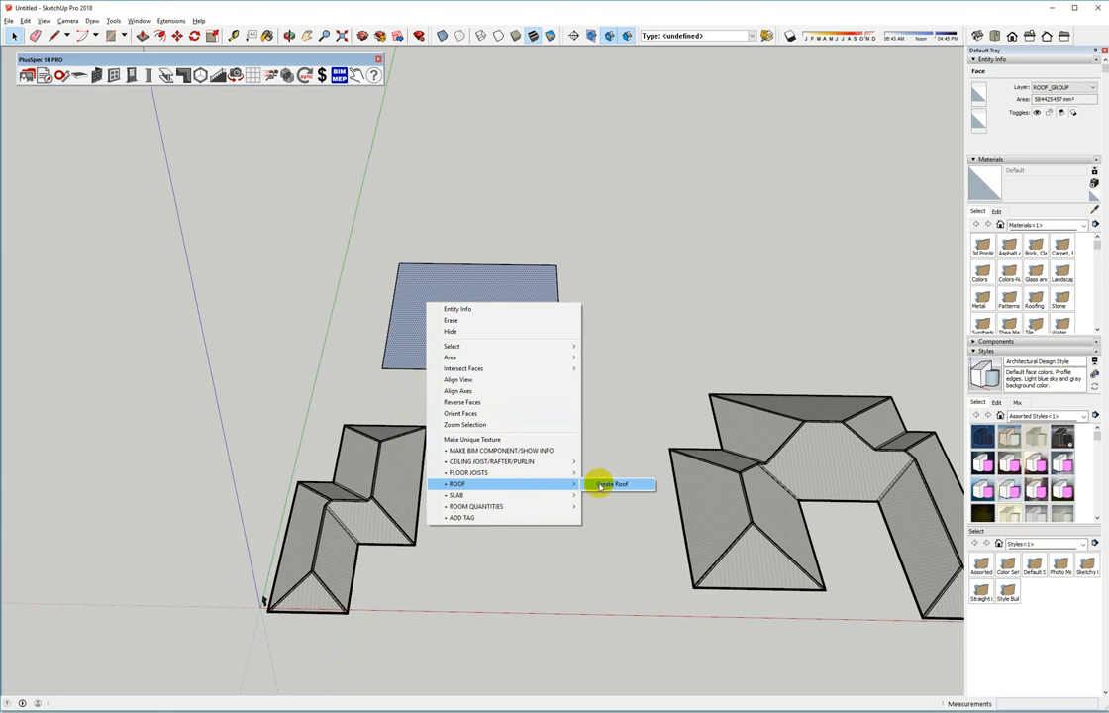
{"action": "left_click", "coordinate": [612, 483]}
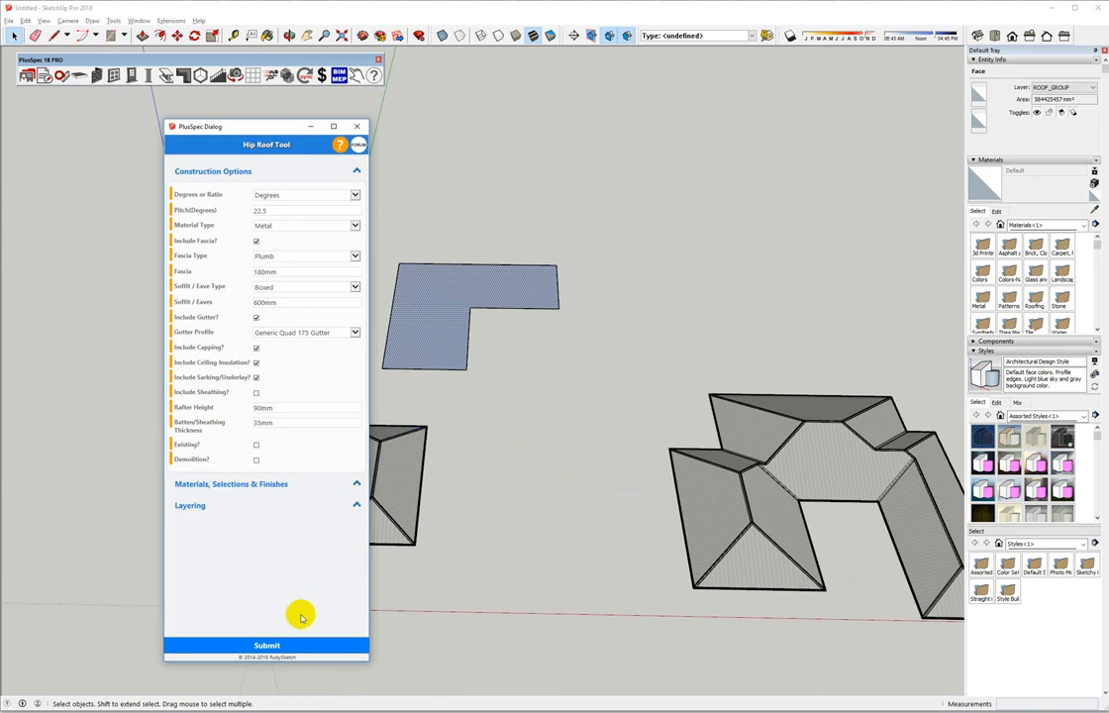
{"action": "left_click", "coordinate": [265, 646]}
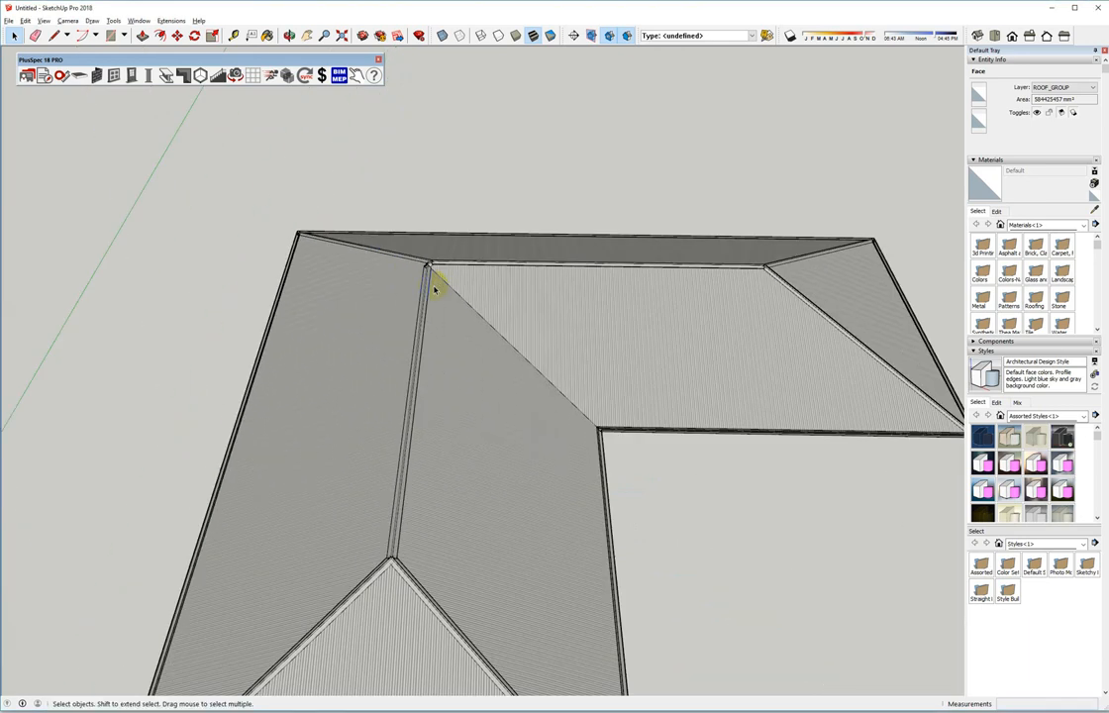
{"action": "left_click_drag", "start_coordinate": [436, 288], "coordinate": [703, 282]}
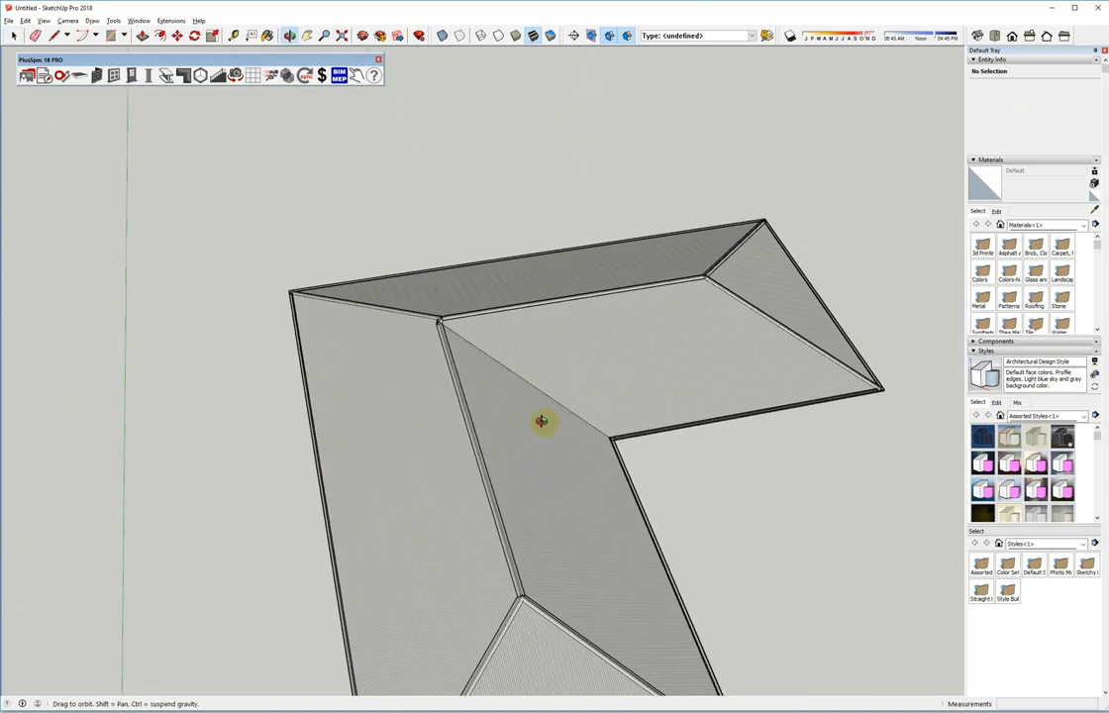
Copy the roof's flat L-shaped base face 3000 to the side with Move + Ctrl
{"action": "left_click_drag", "start_coordinate": [542, 420], "coordinate": [406, 162]}
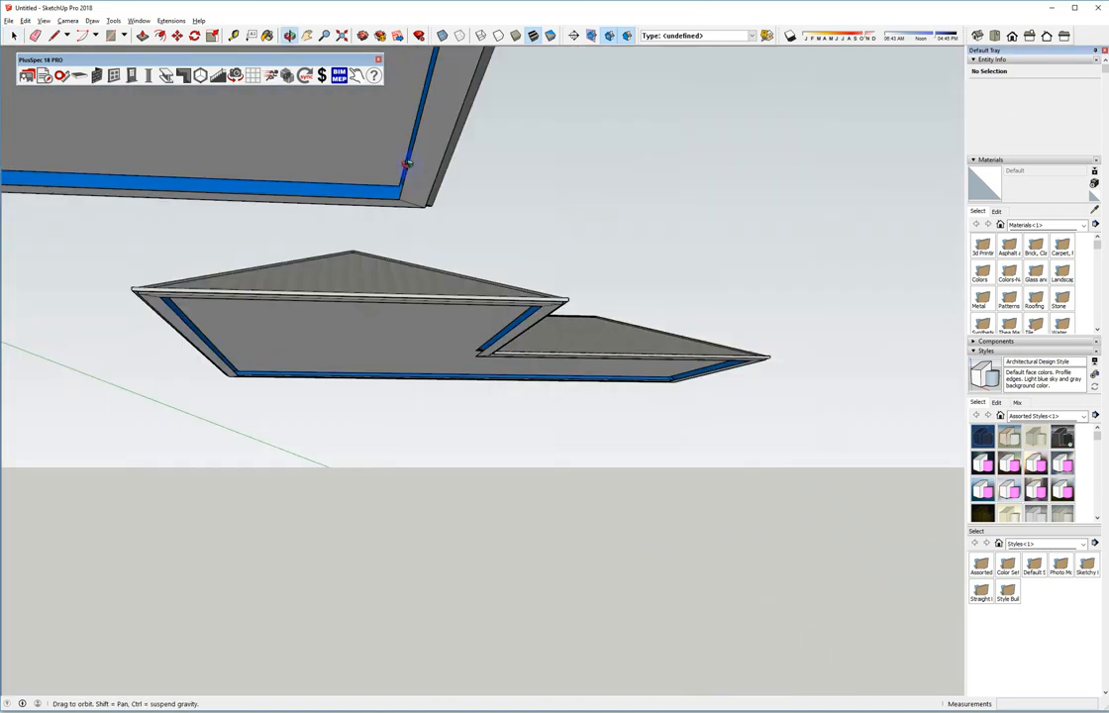
{"action": "left_click", "coordinate": [416, 325]}
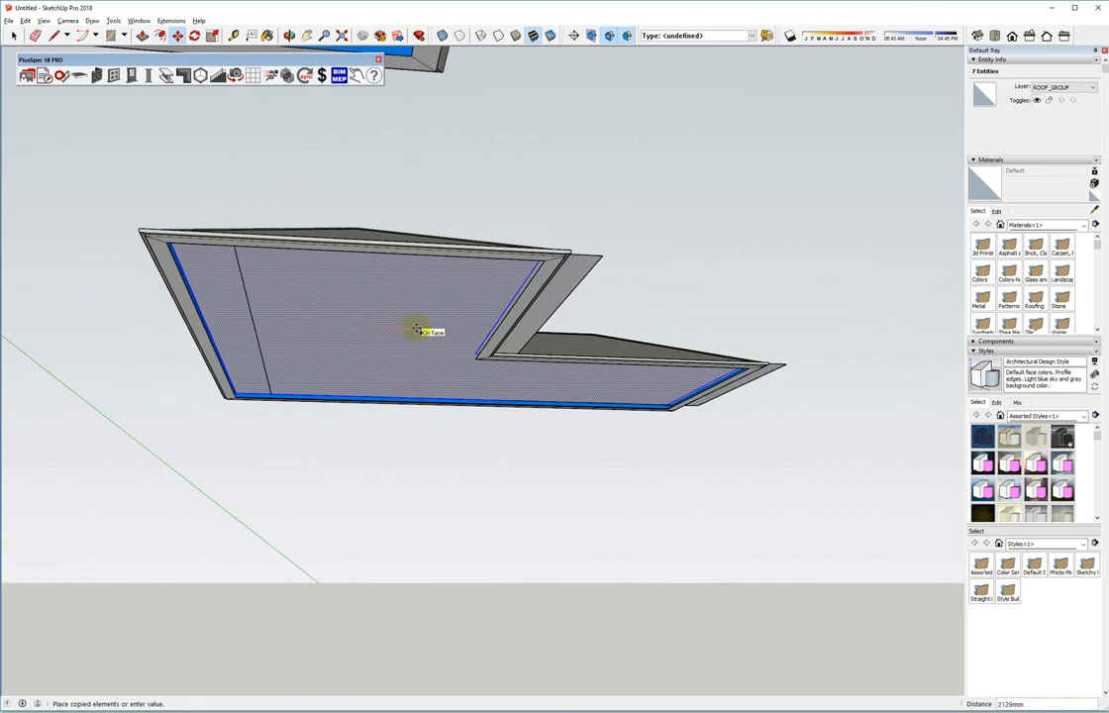
{"action": "type", "text": "30"}
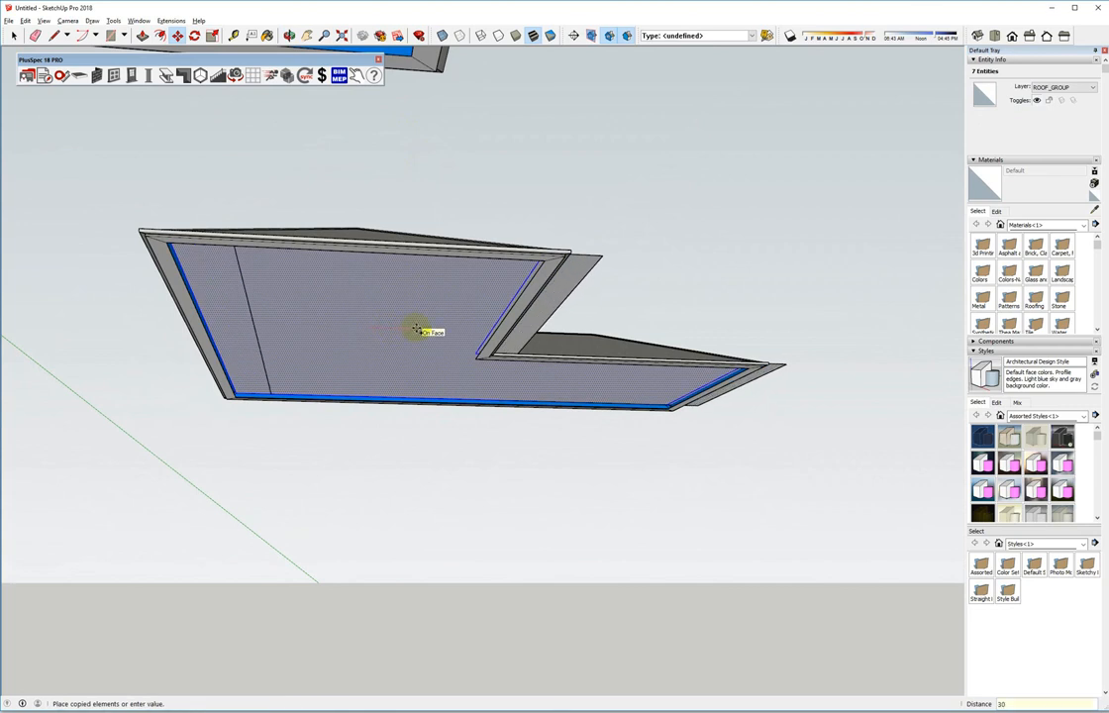
{"action": "type", "text": "3000"}
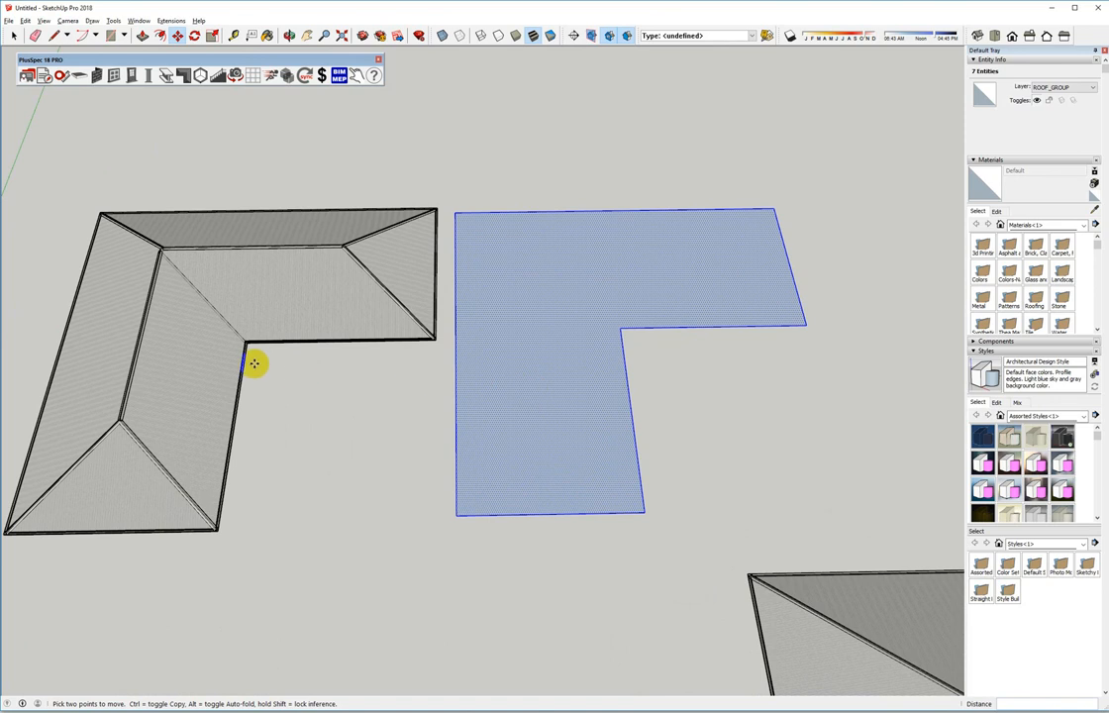
{"action": "mouse_move", "coordinate": [287, 289]}
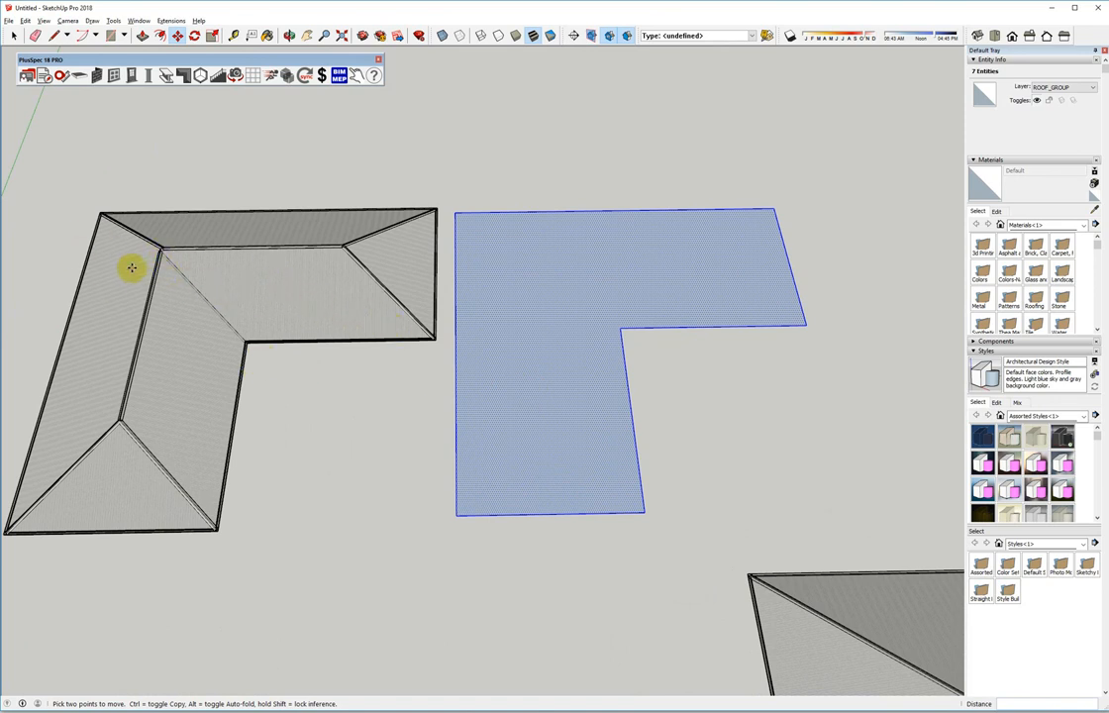
{"action": "mouse_move", "coordinate": [585, 336]}
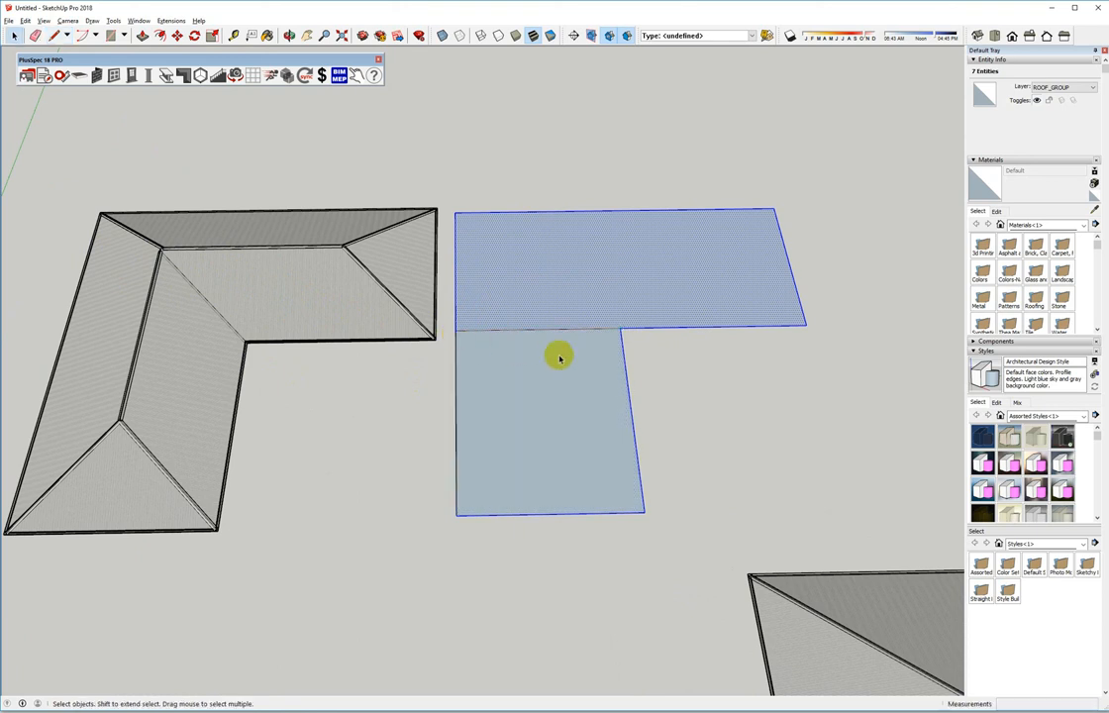
Select the divided outline faces of the copied L-shape, then clear the selection
{"action": "left_click", "coordinate": [585, 337]}
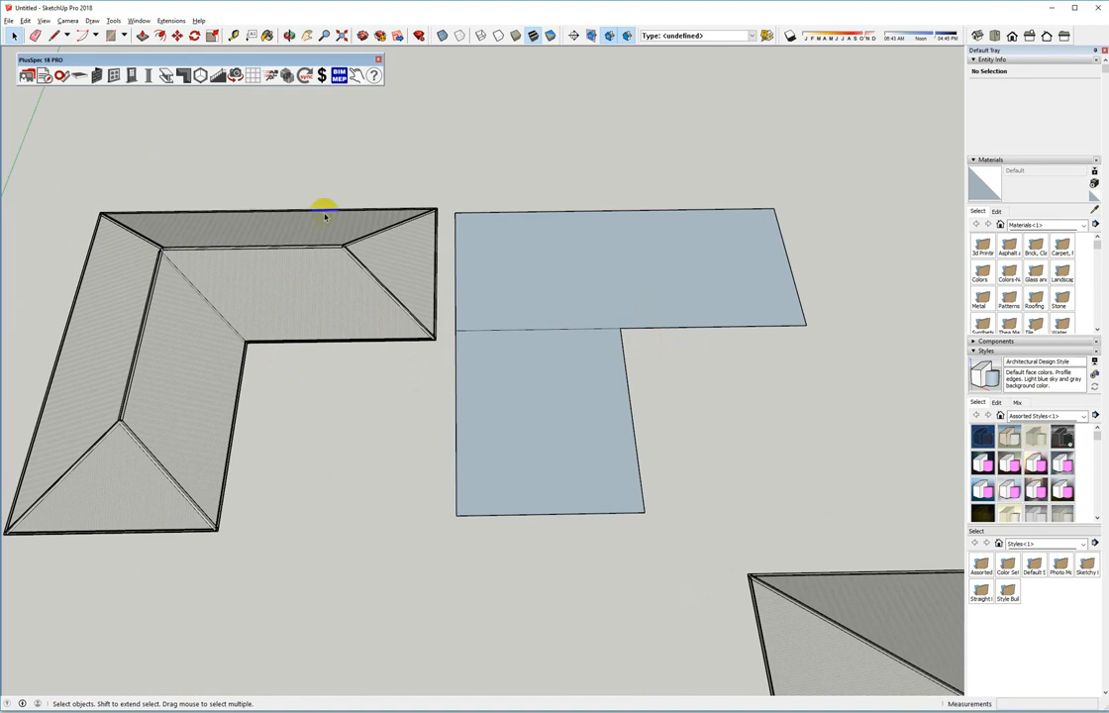
{"action": "left_click", "coordinate": [325, 210]}
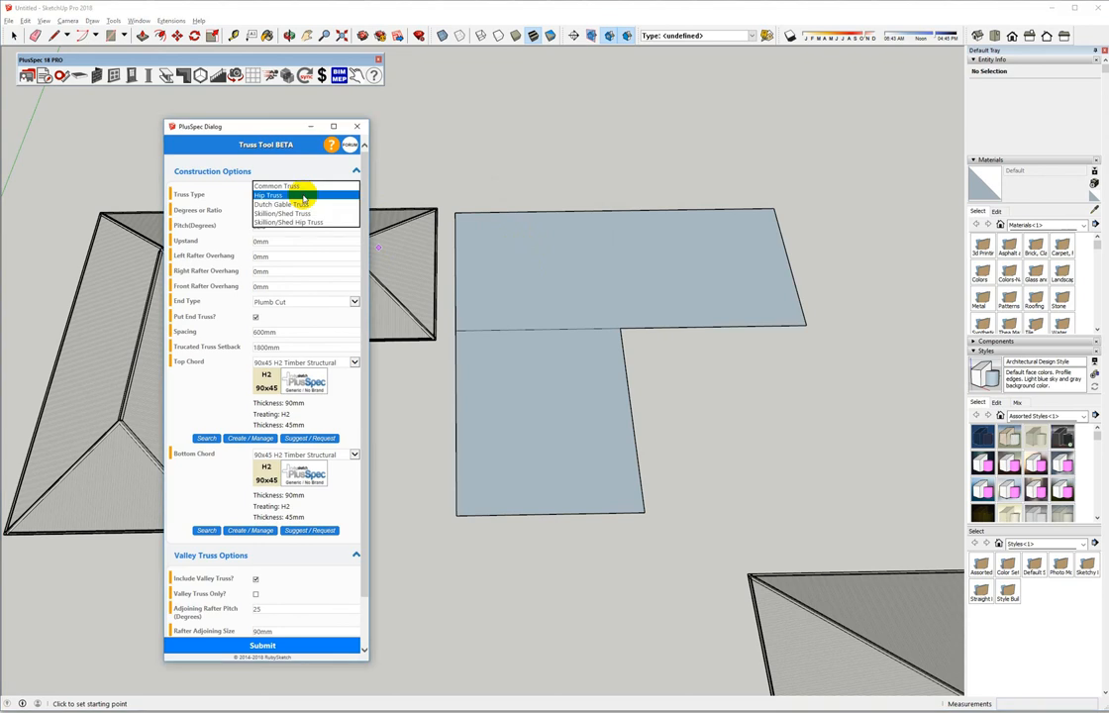
Set the Truss Tool type to Hip Truss with Include Valley Truss unticked
{"action": "left_click", "coordinate": [269, 195]}
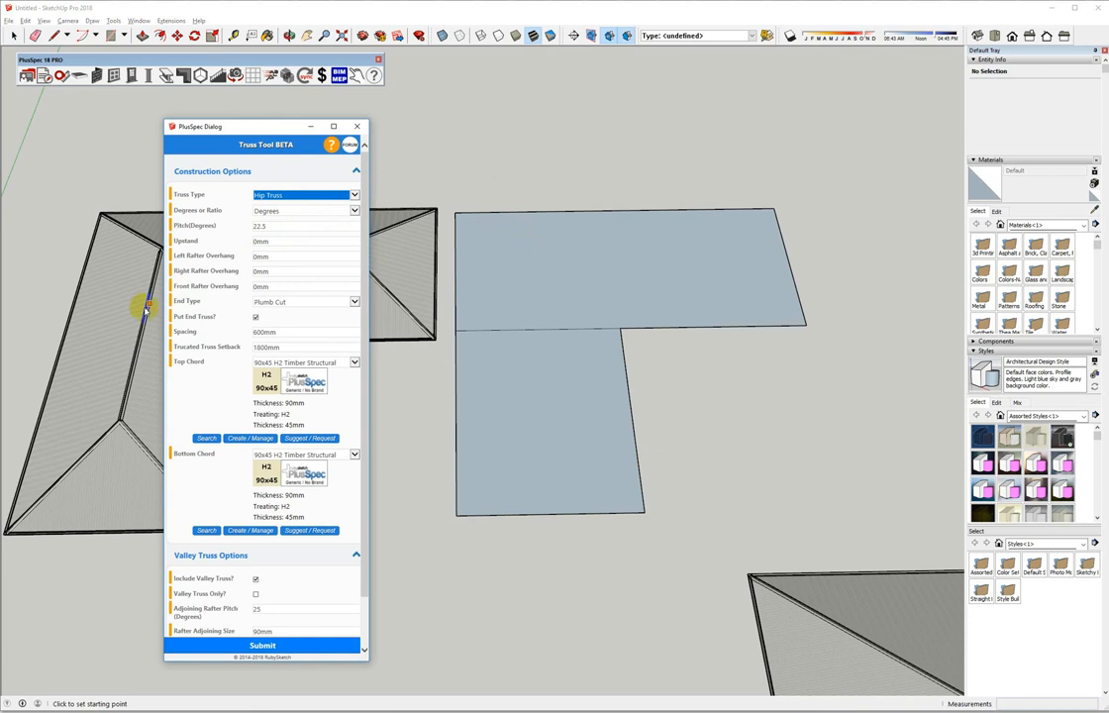
{"action": "mouse_move", "coordinate": [313, 257]}
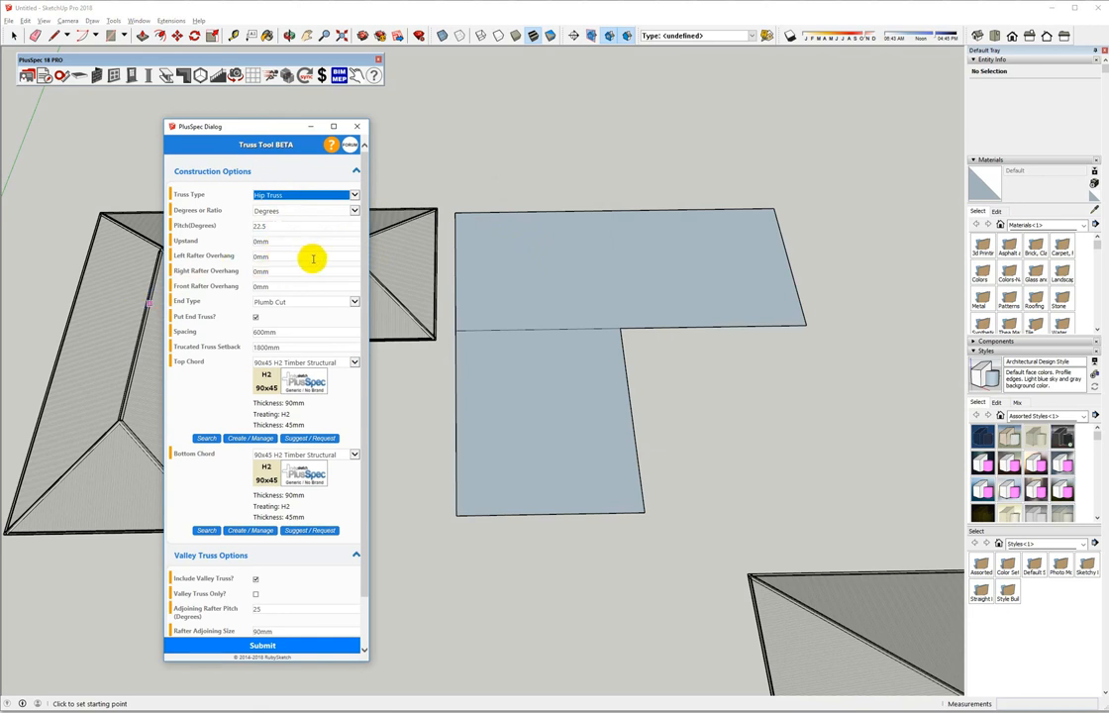
{"action": "mouse_move", "coordinate": [582, 261]}
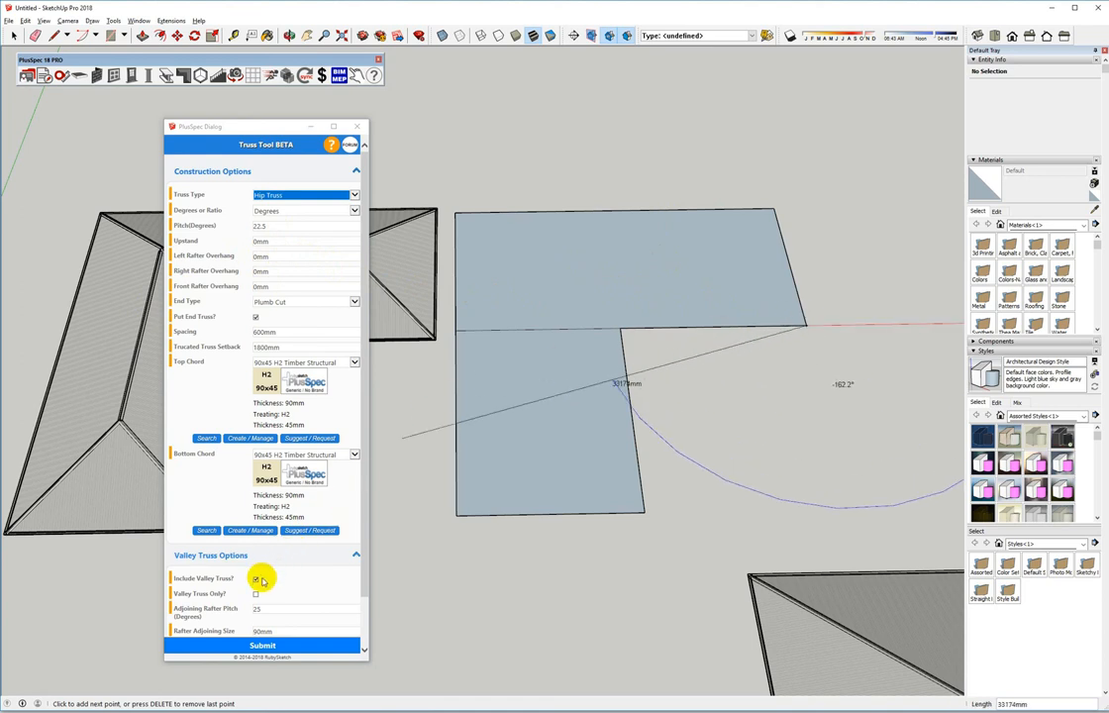
{"action": "left_click", "coordinate": [256, 578]}
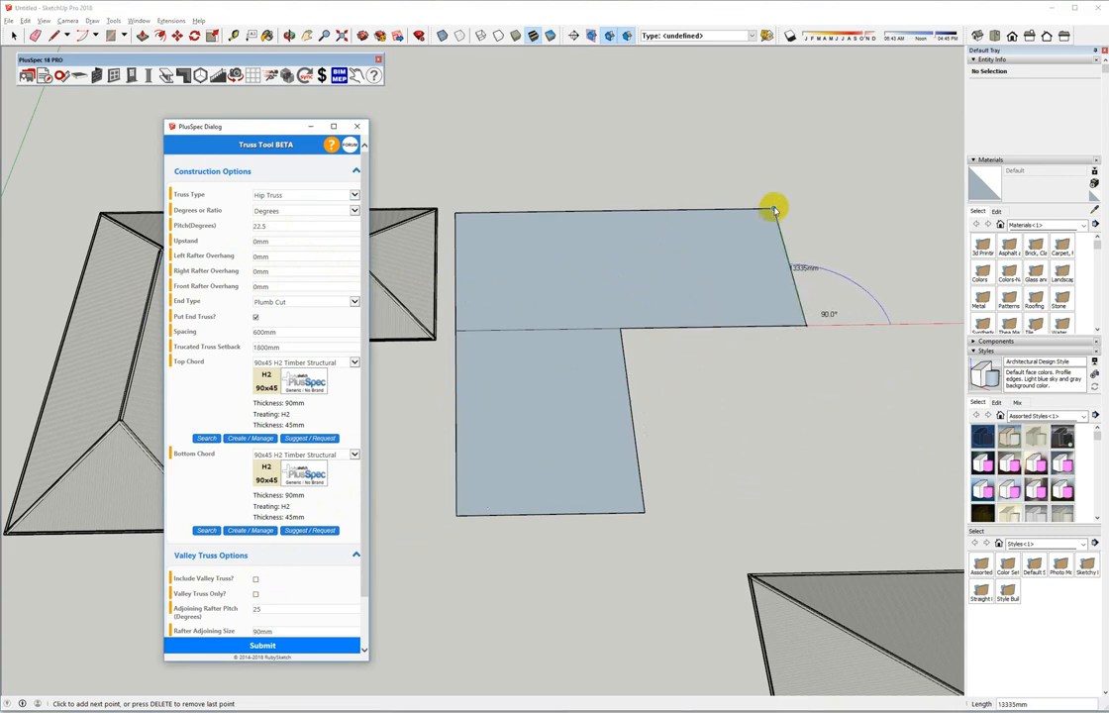
{"action": "mouse_move", "coordinate": [744, 208]}
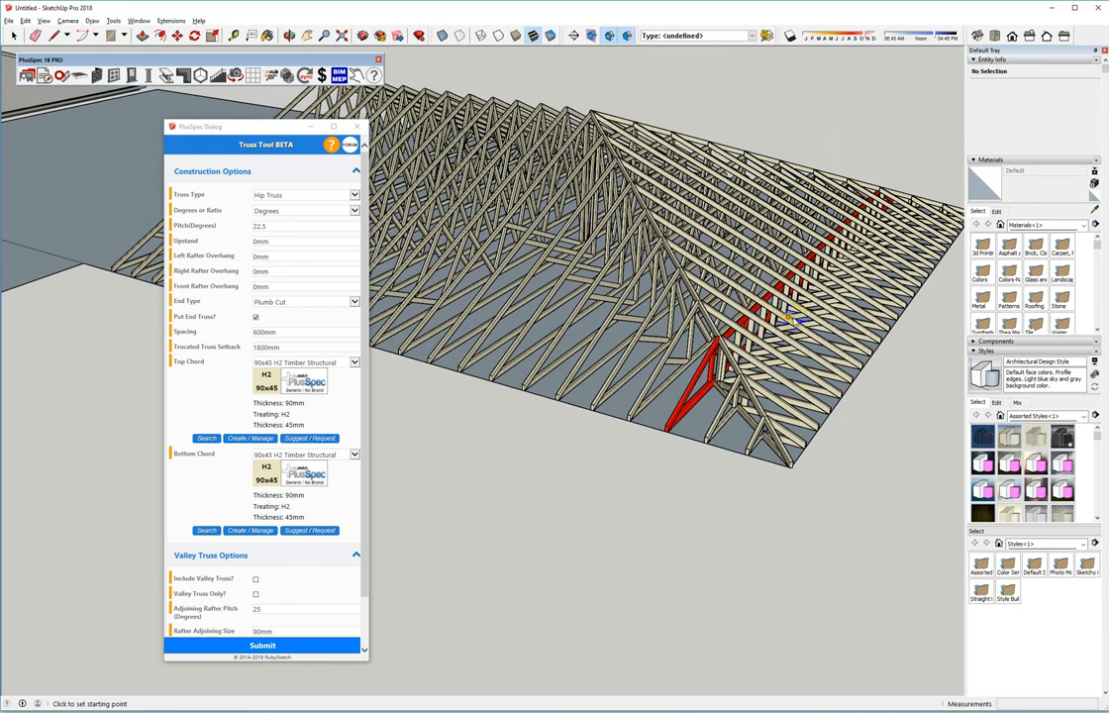
{"action": "mouse_move", "coordinate": [723, 347]}
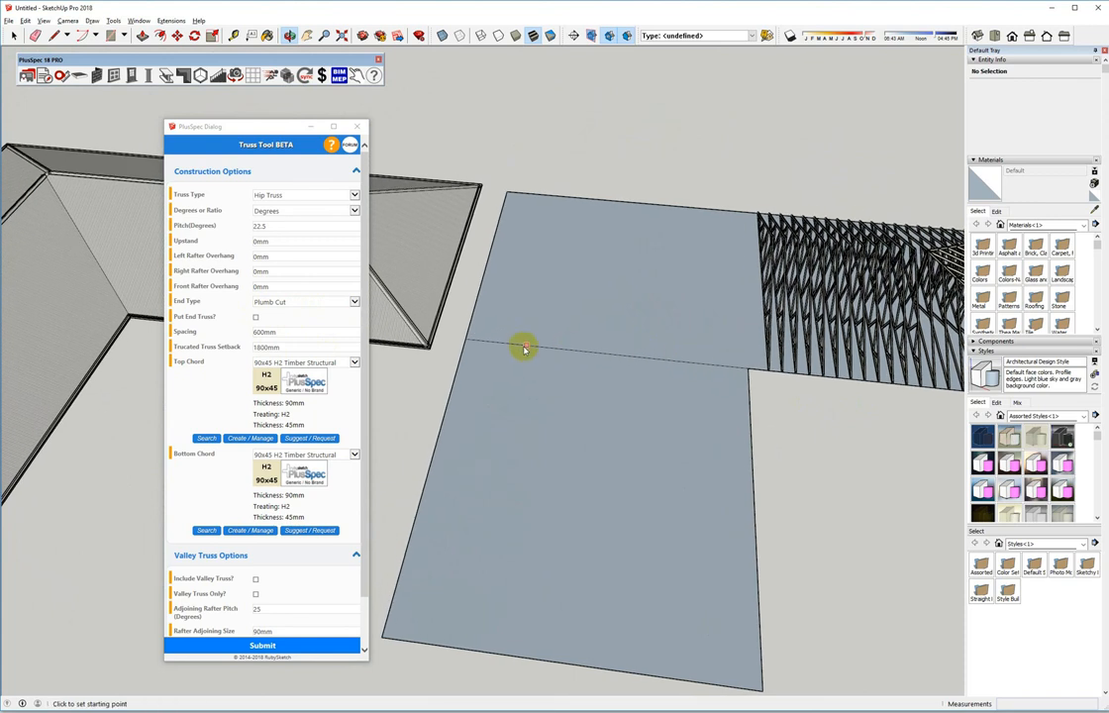
Trace the lower rectangle at 600mm spacing to generate hip trusses with a red girder, then inspect them
{"action": "left_click", "coordinate": [525, 349]}
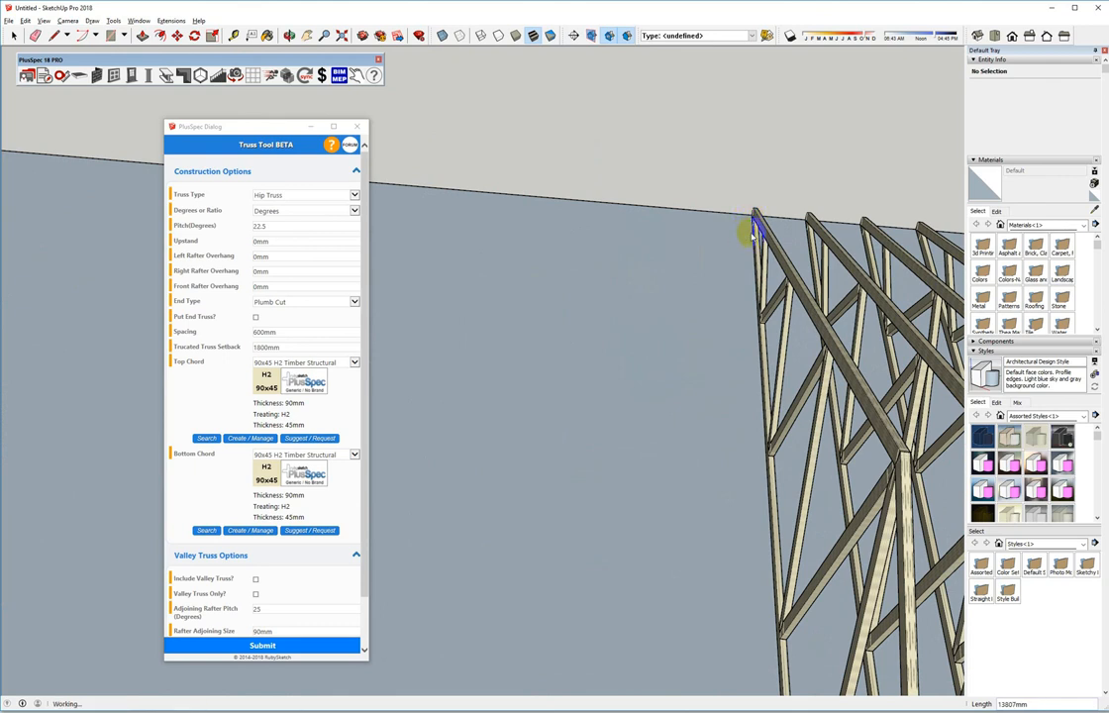
{"action": "mouse_move", "coordinate": [737, 229]}
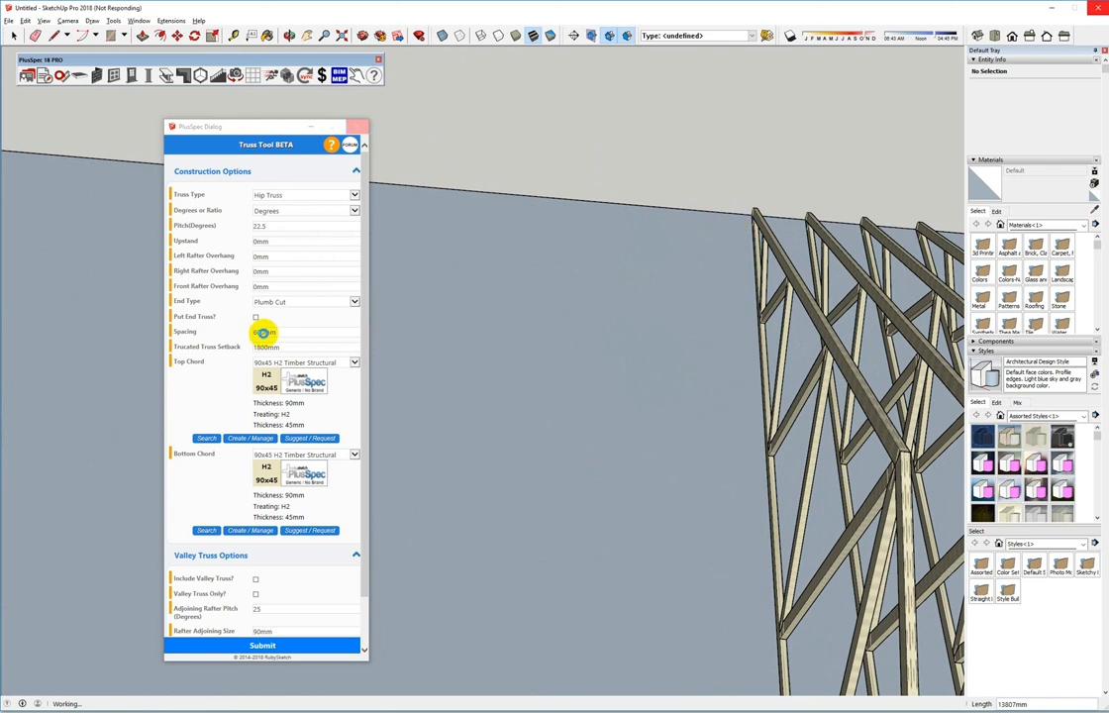
{"action": "type", "text": "600mm"}
{"action": "left_click", "coordinate": [304, 608]}
{"action": "type", "text": "22.5"}
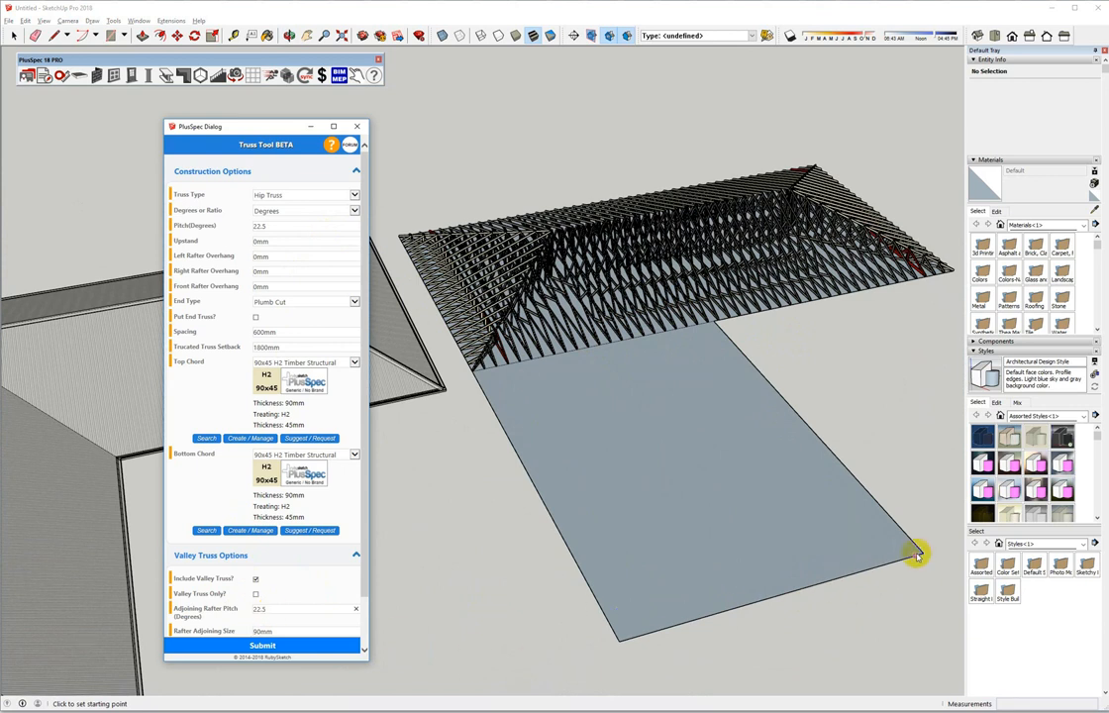
{"action": "left_click", "coordinate": [915, 553]}
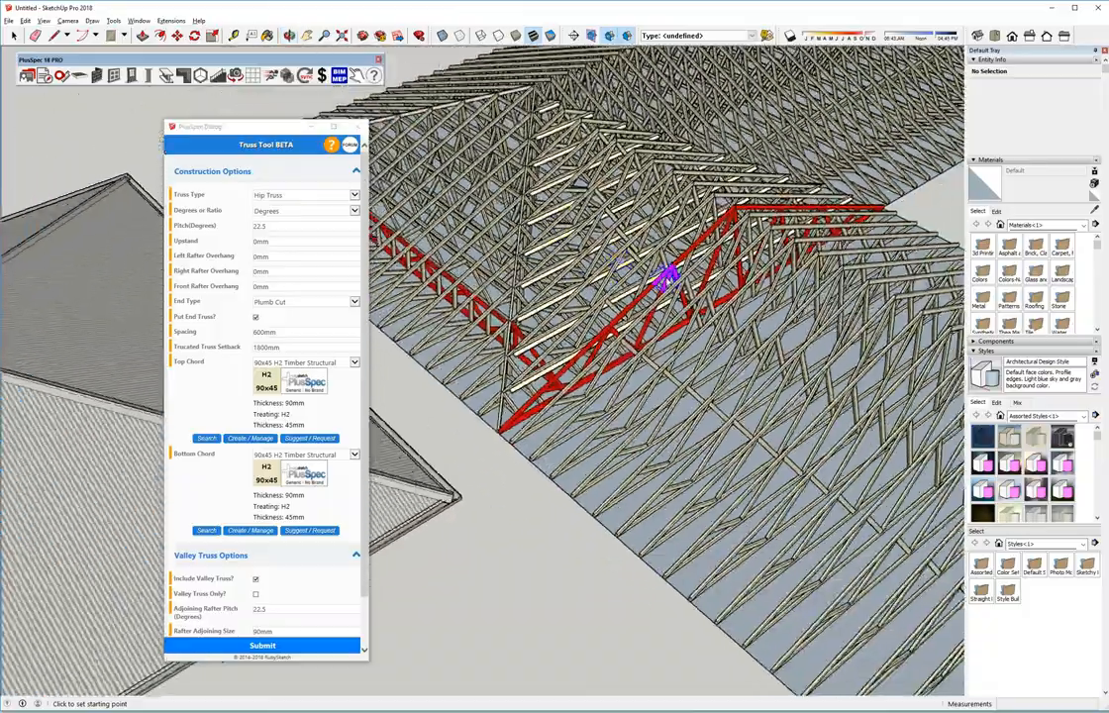
{"action": "left_click_drag", "start_coordinate": [674, 277], "coordinate": [534, 367]}
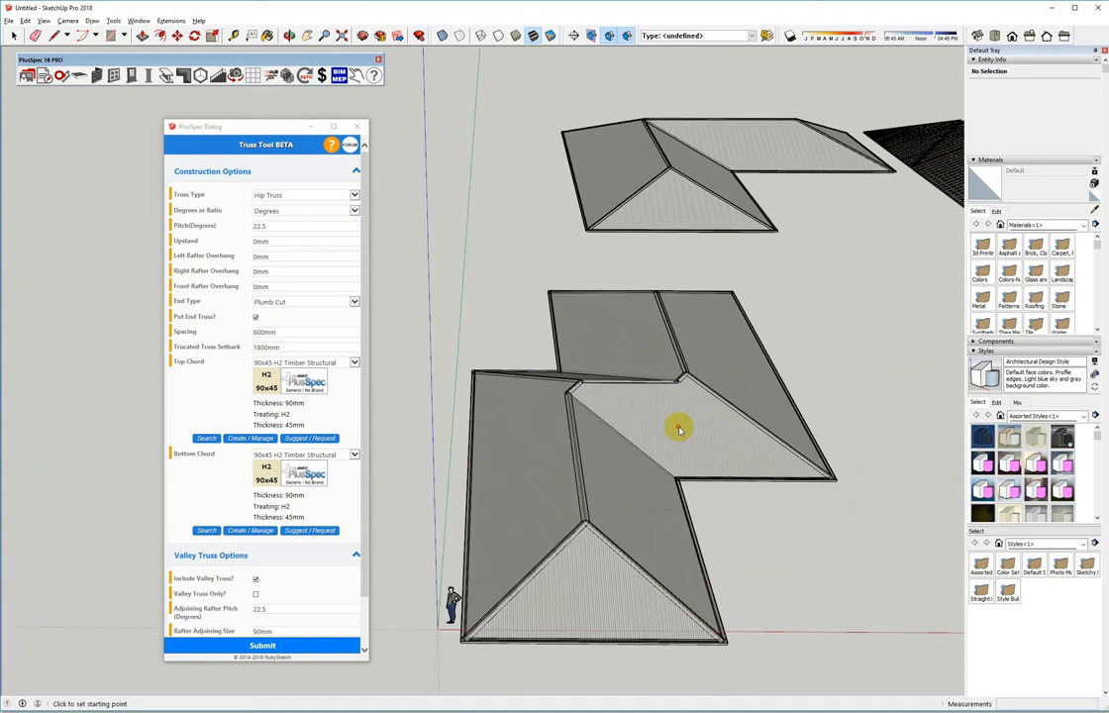
{"action": "mouse_move", "coordinate": [634, 428]}
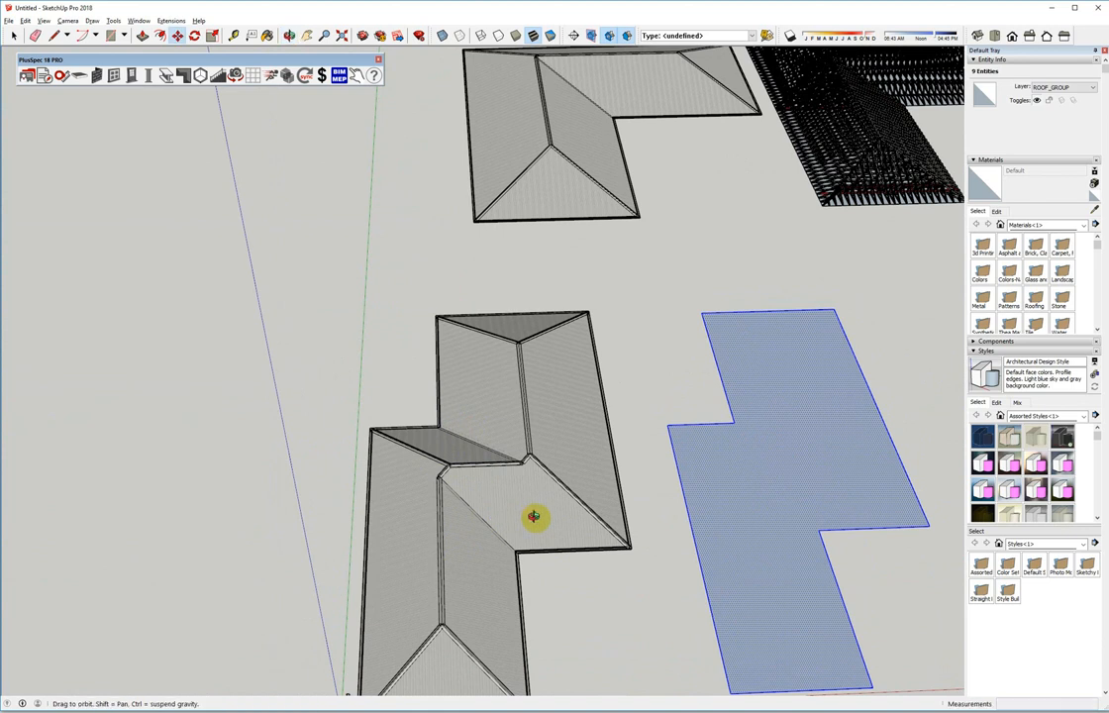
Orbit and zoom around the roof outlines while copying the stepped footprint and laying out its rectangles
{"action": "left_click_drag", "start_coordinate": [534, 517], "coordinate": [464, 448]}
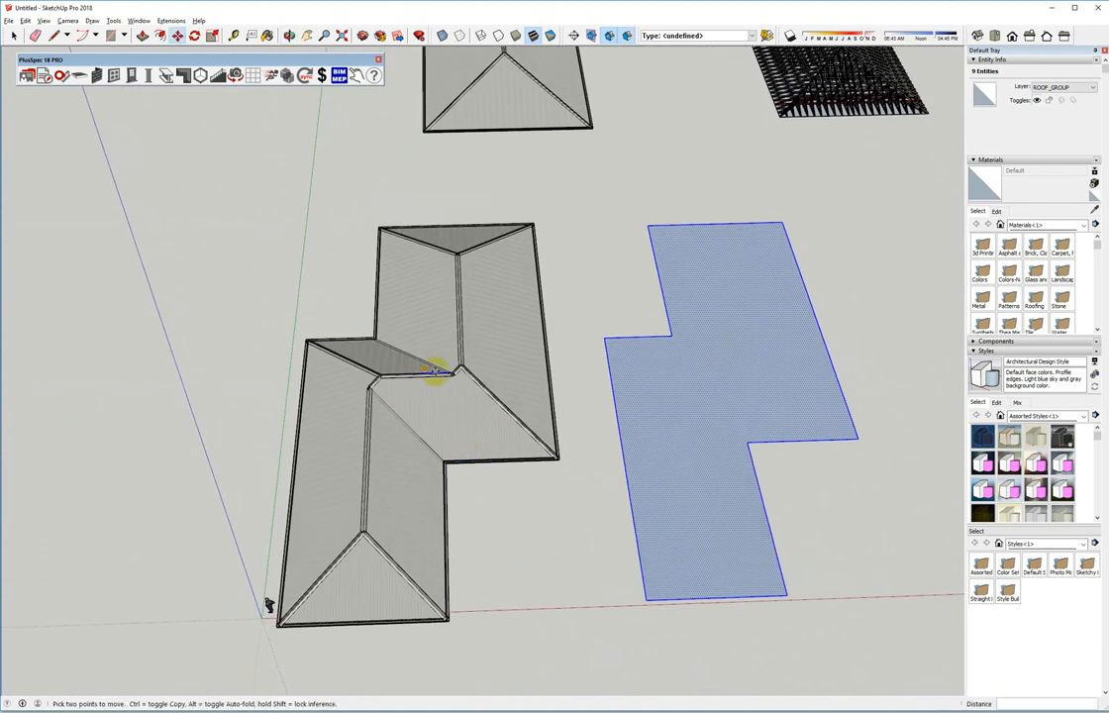
{"action": "mouse_move", "coordinate": [438, 414]}
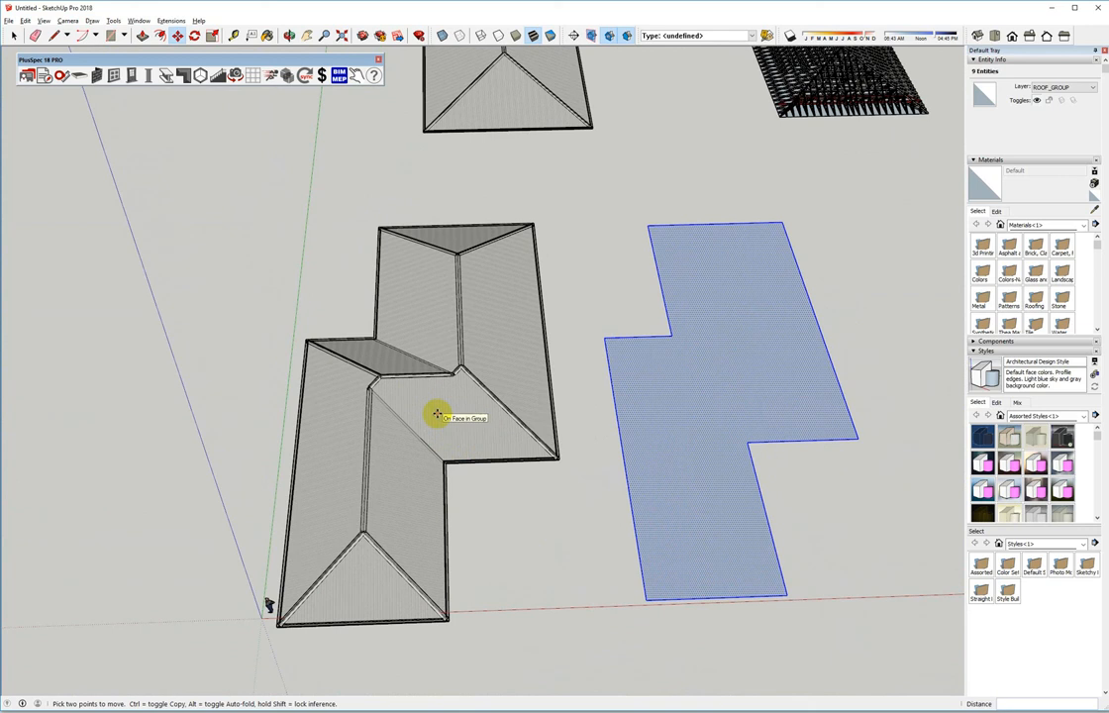
{"action": "mouse_move", "coordinate": [648, 425]}
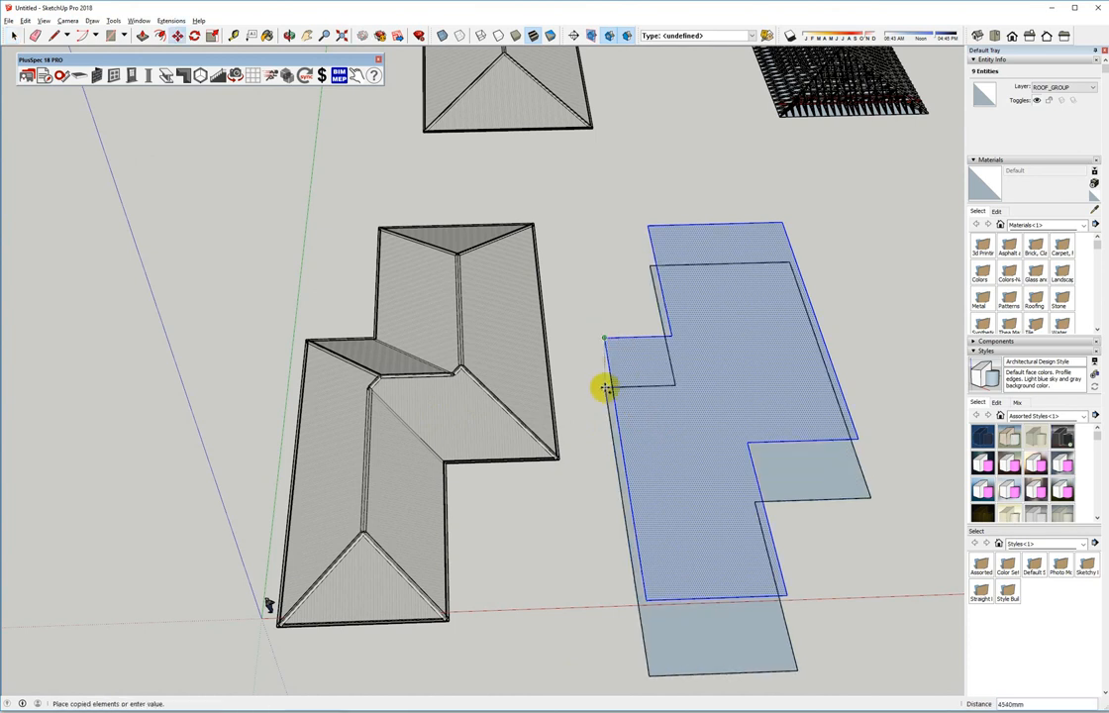
{"action": "scroll", "scroll_direction": "down", "scroll_amount": 3}
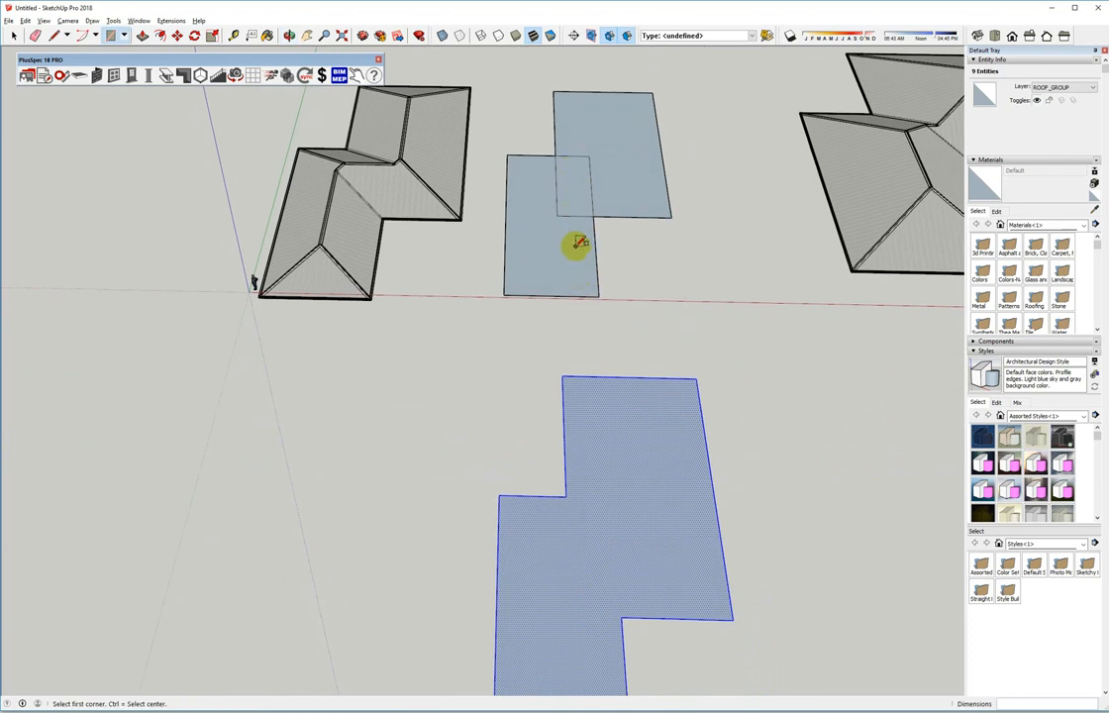
{"action": "mouse_move", "coordinate": [483, 406]}
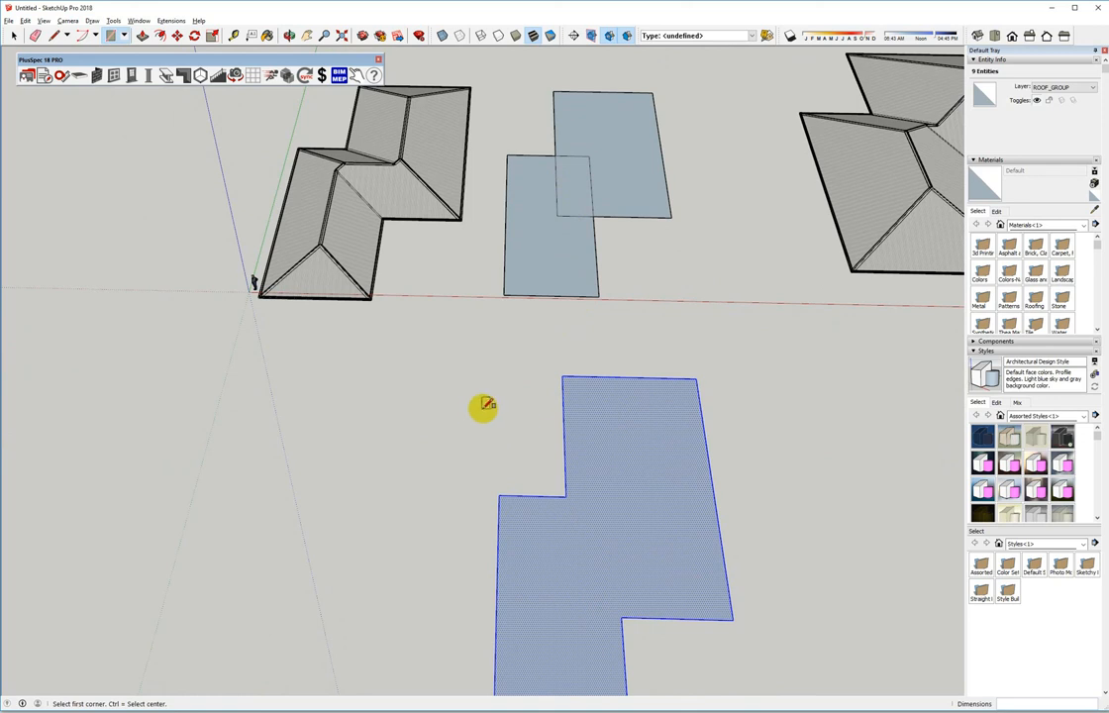
{"action": "mouse_move", "coordinate": [471, 410]}
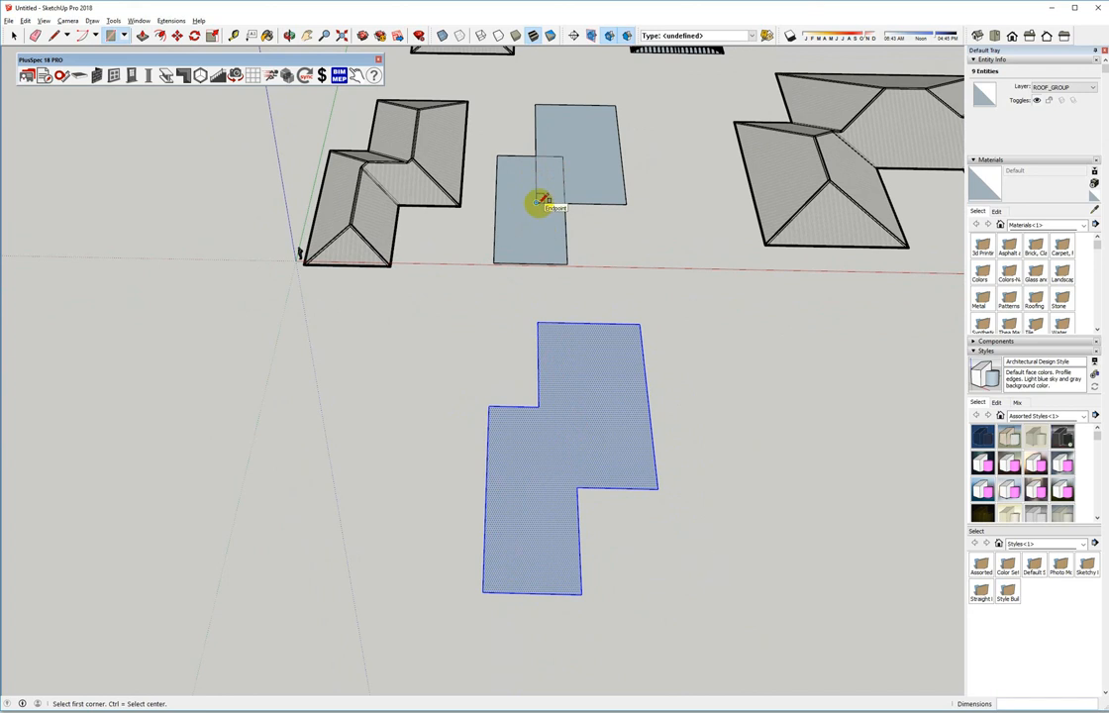
{"action": "mouse_move", "coordinate": [556, 154]}
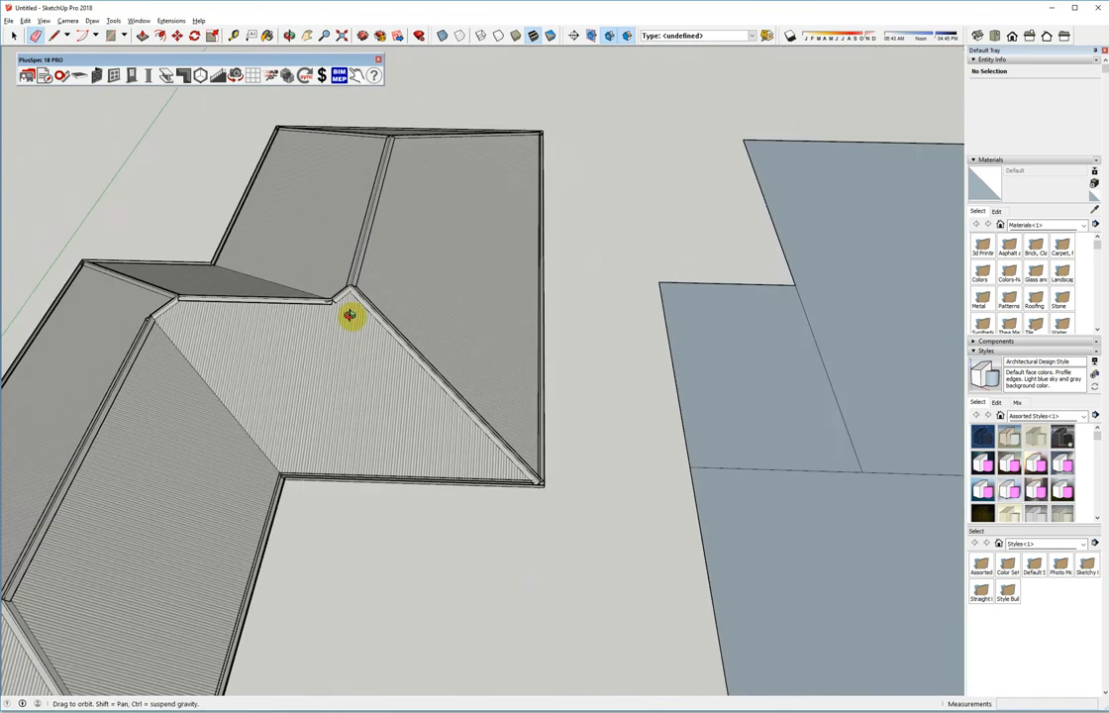
Orbit around the stepped roof model while finishing the overlapping set-out rectangles
{"action": "left_click_drag", "start_coordinate": [352, 317], "coordinate": [336, 327]}
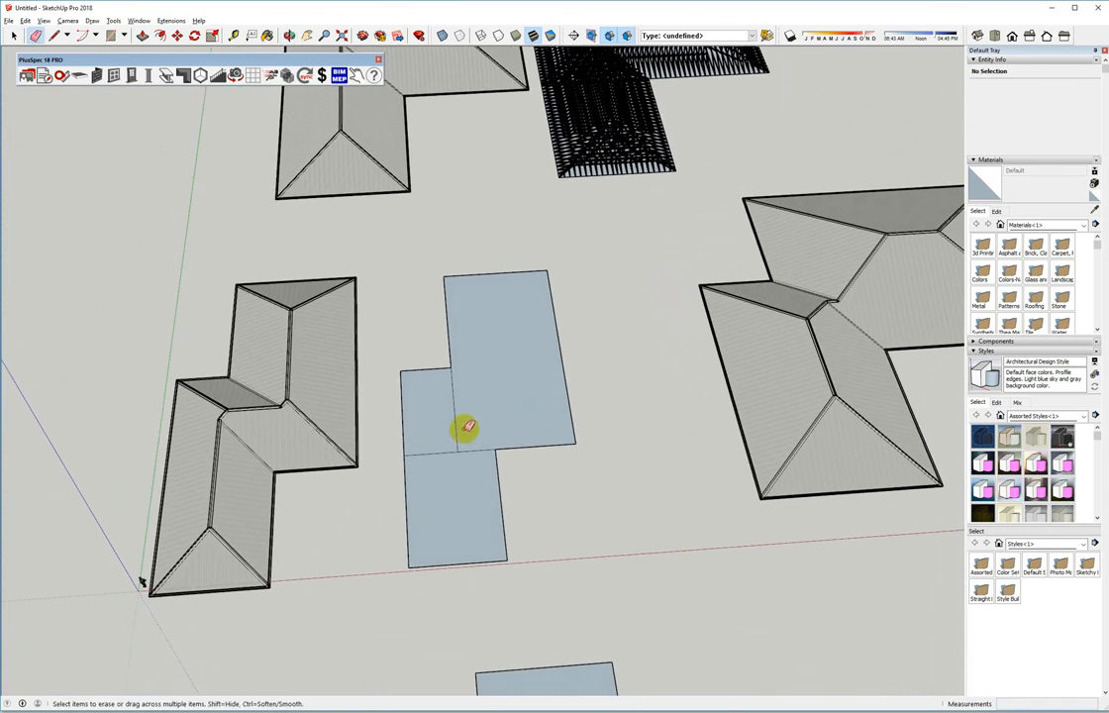
{"action": "mouse_move", "coordinate": [182, 138]}
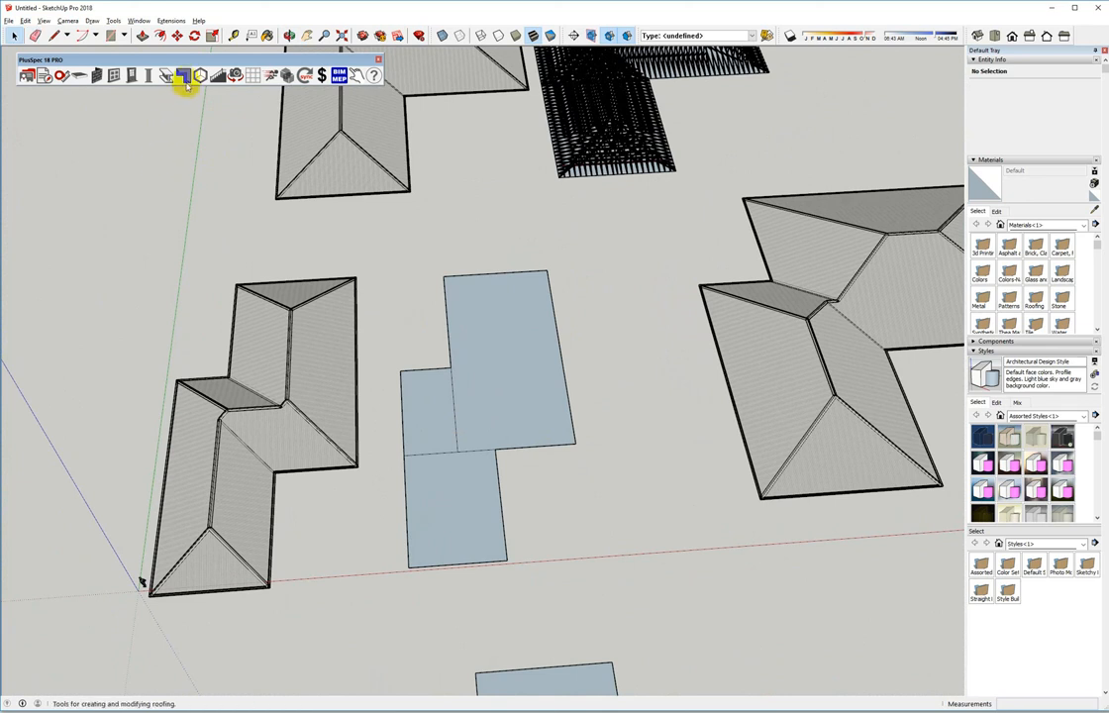
Start the PlusSpec Truss Tool and set the first corner of the upper rectangle's truss outline
{"action": "left_click", "coordinate": [186, 76]}
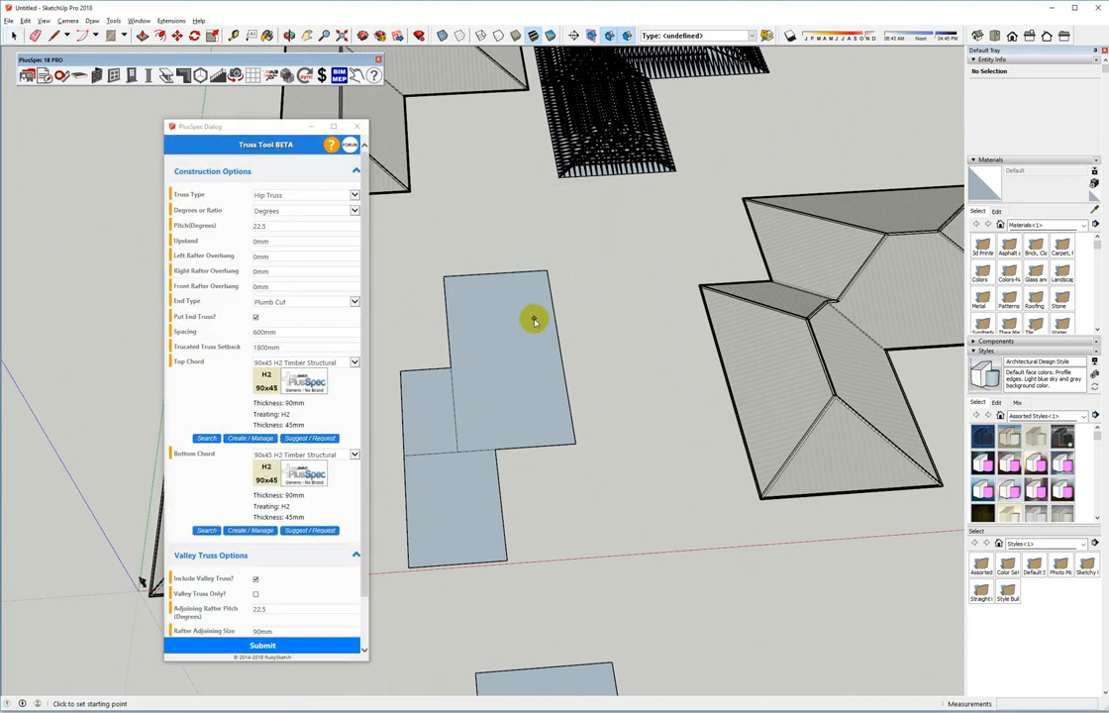
{"action": "mouse_move", "coordinate": [313, 254]}
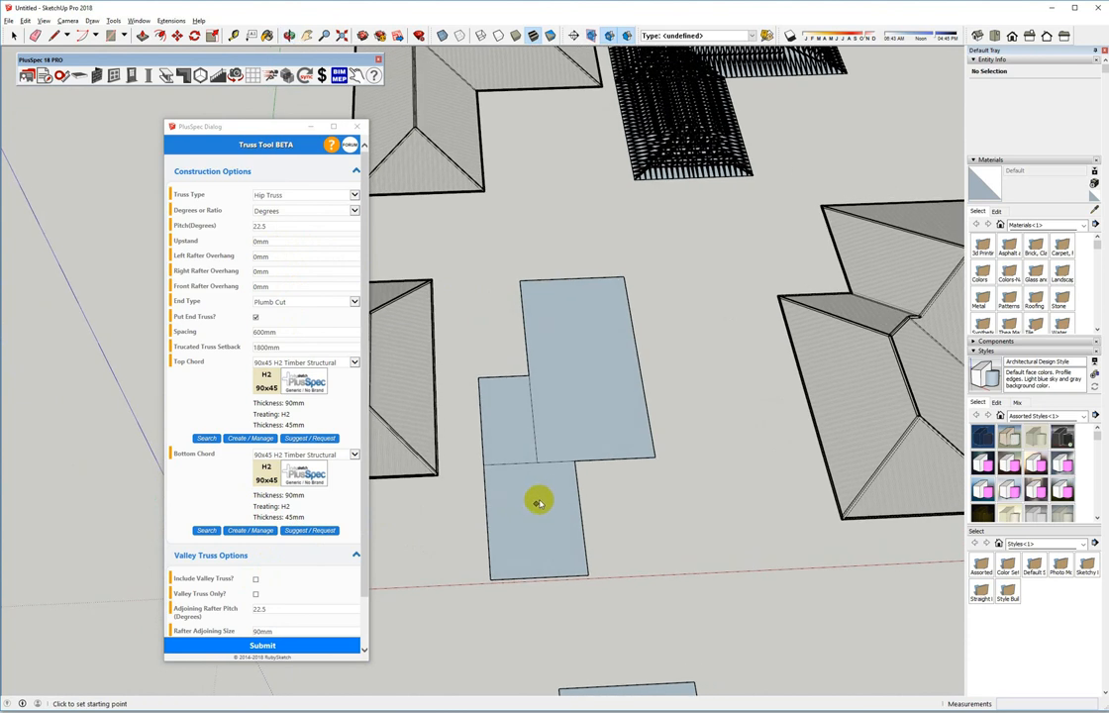
{"action": "left_click", "coordinate": [538, 501]}
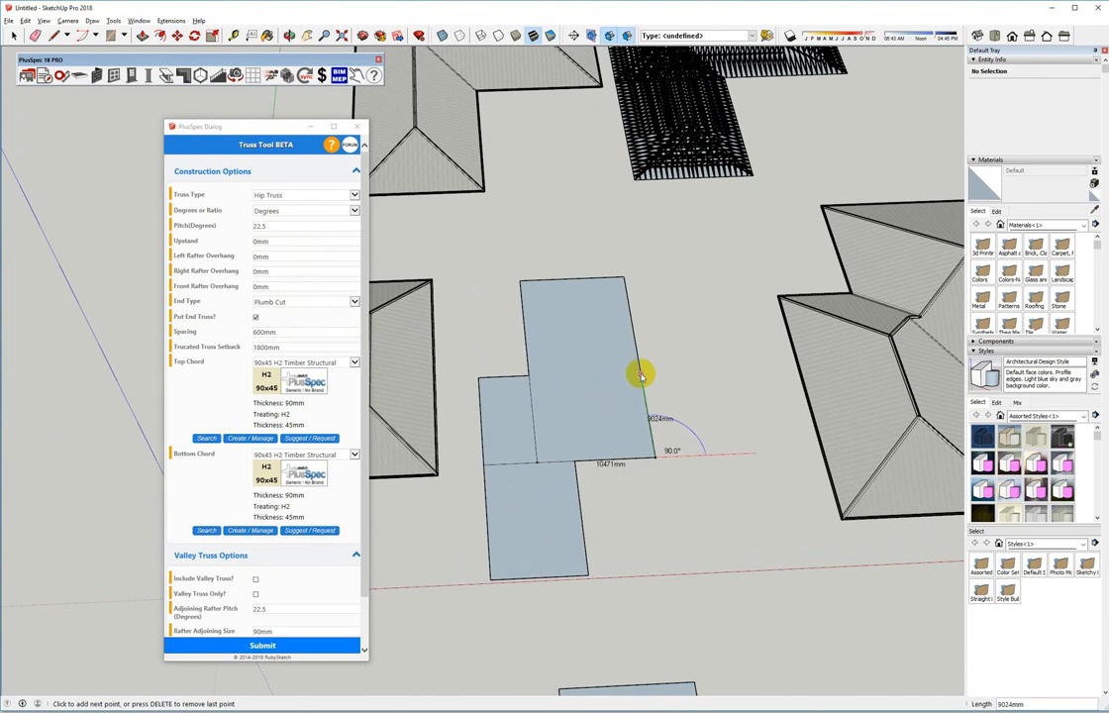
{"action": "mouse_move", "coordinate": [582, 381]}
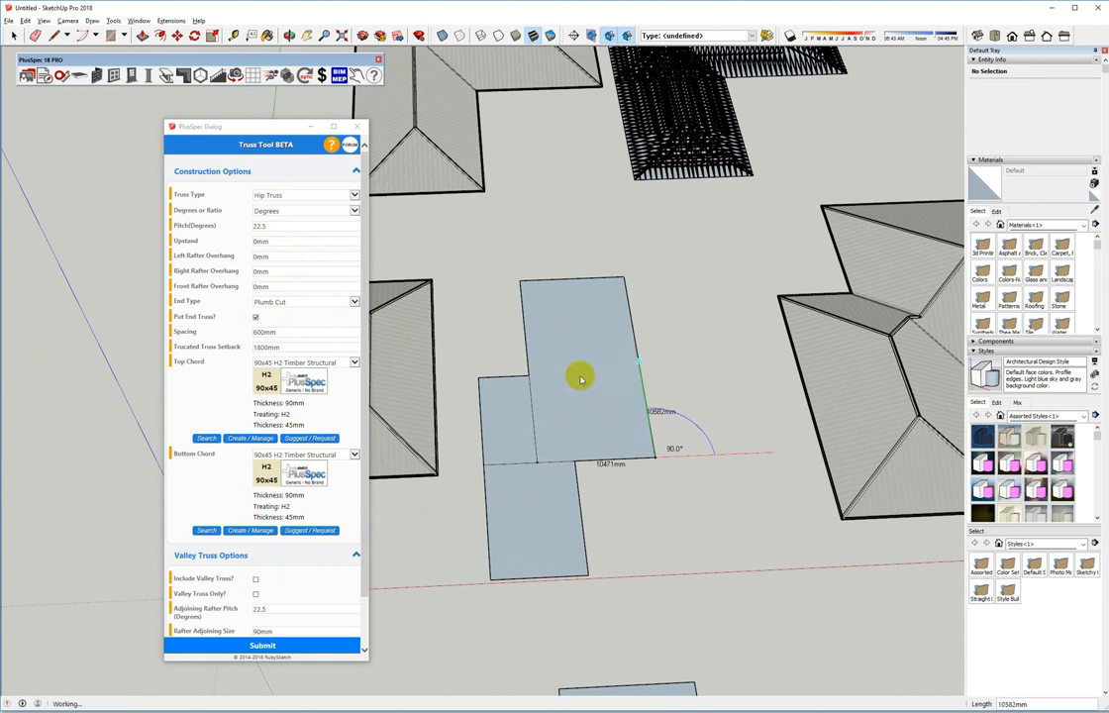
{"action": "mouse_move", "coordinate": [368, 363]}
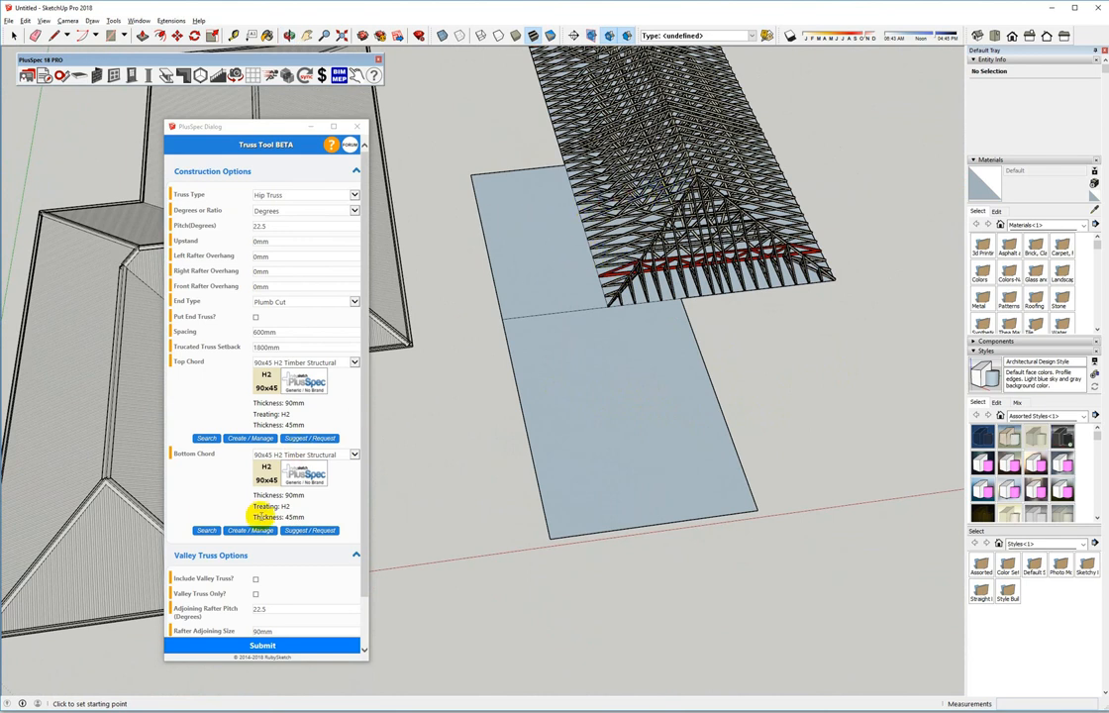
Generate hip trusses with a red girder over the upper rectangle and orbit to check them
{"action": "left_click", "coordinate": [255, 579]}
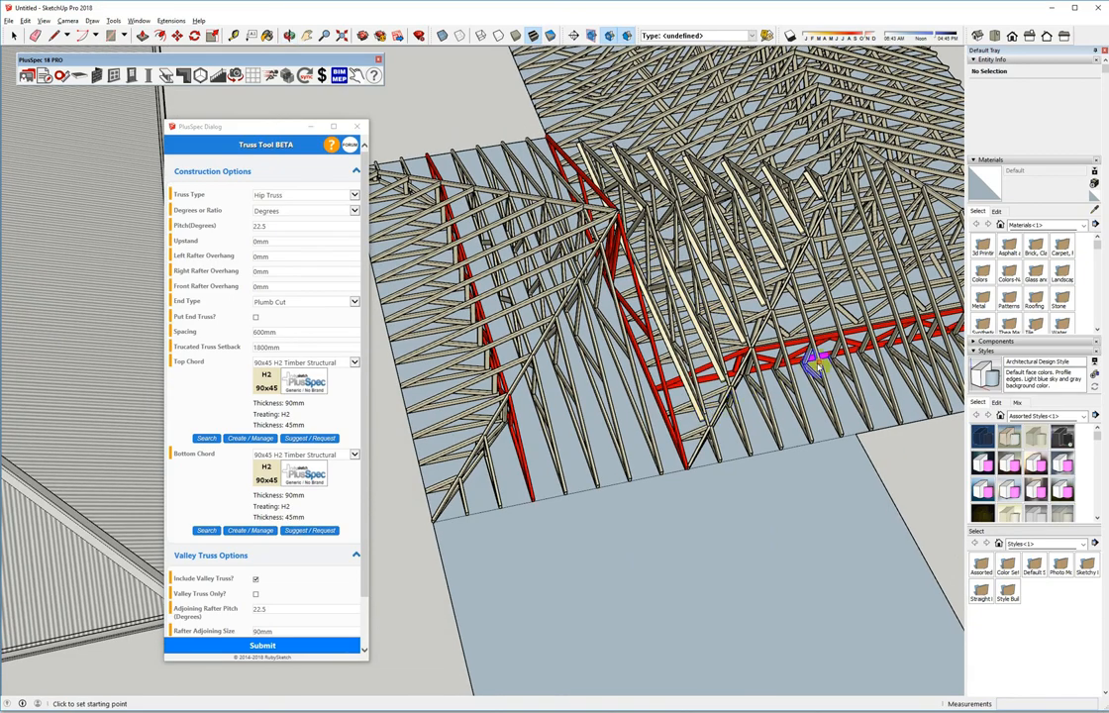
{"action": "left_click_drag", "start_coordinate": [812, 360], "coordinate": [610, 198]}
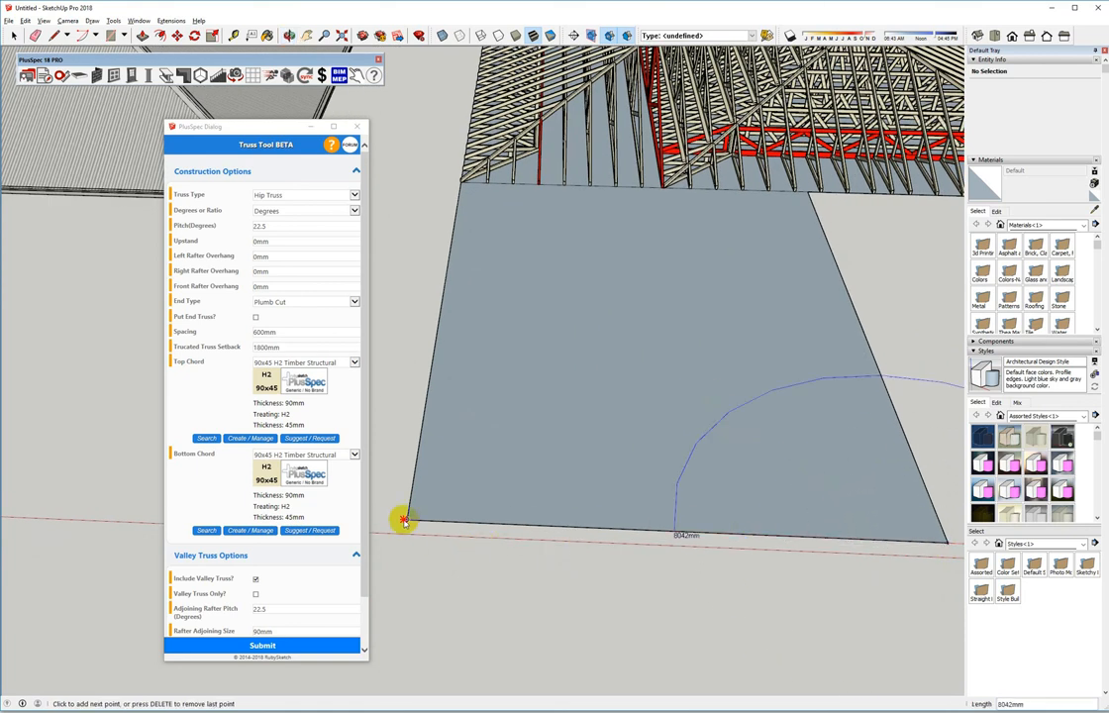
Mark the lower set-out rectangle's corners so hip and girder trusses generate over it
{"action": "left_click", "coordinate": [475, 182]}
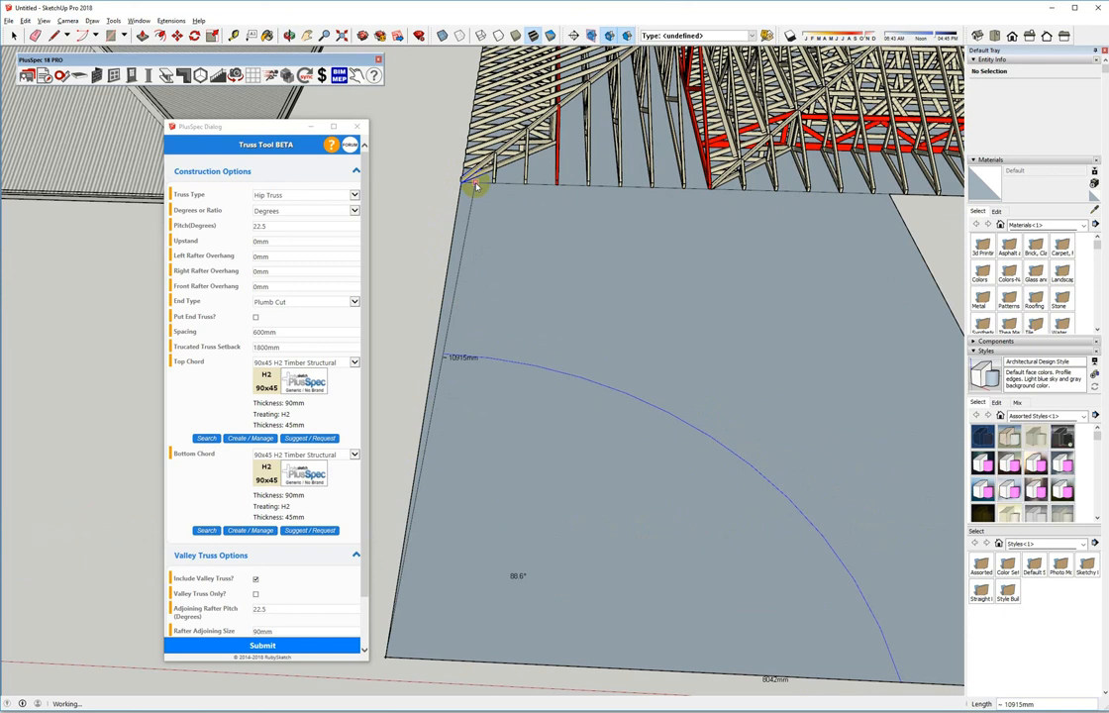
{"action": "left_click", "coordinate": [476, 186]}
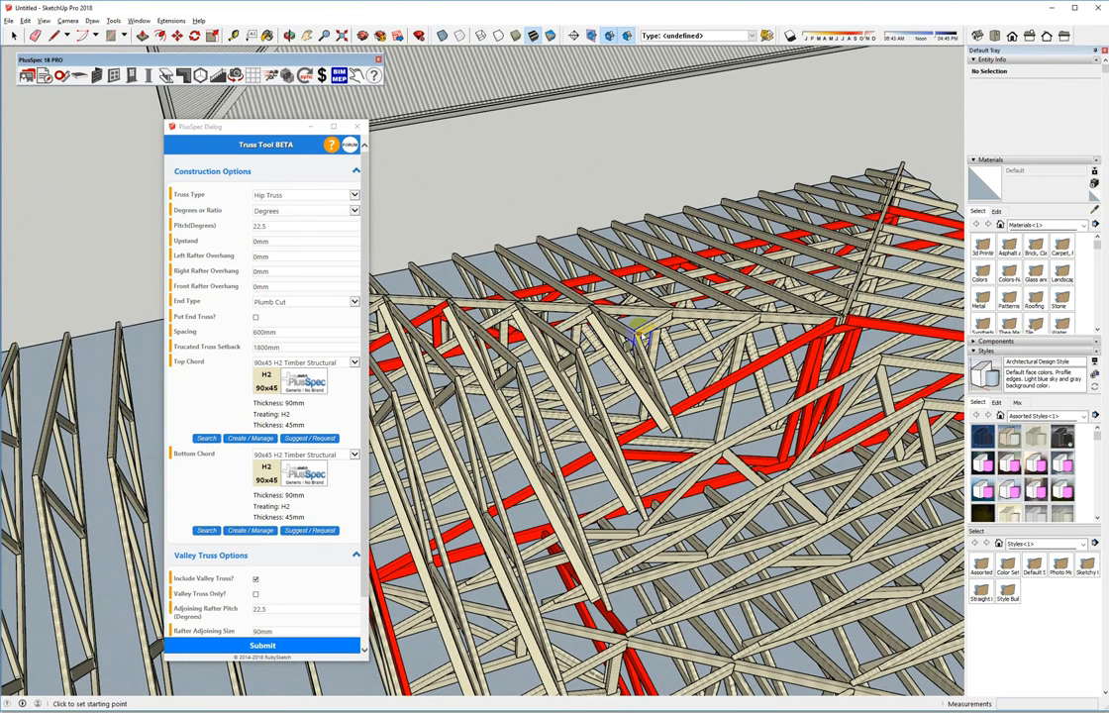
{"action": "mouse_move", "coordinate": [693, 337]}
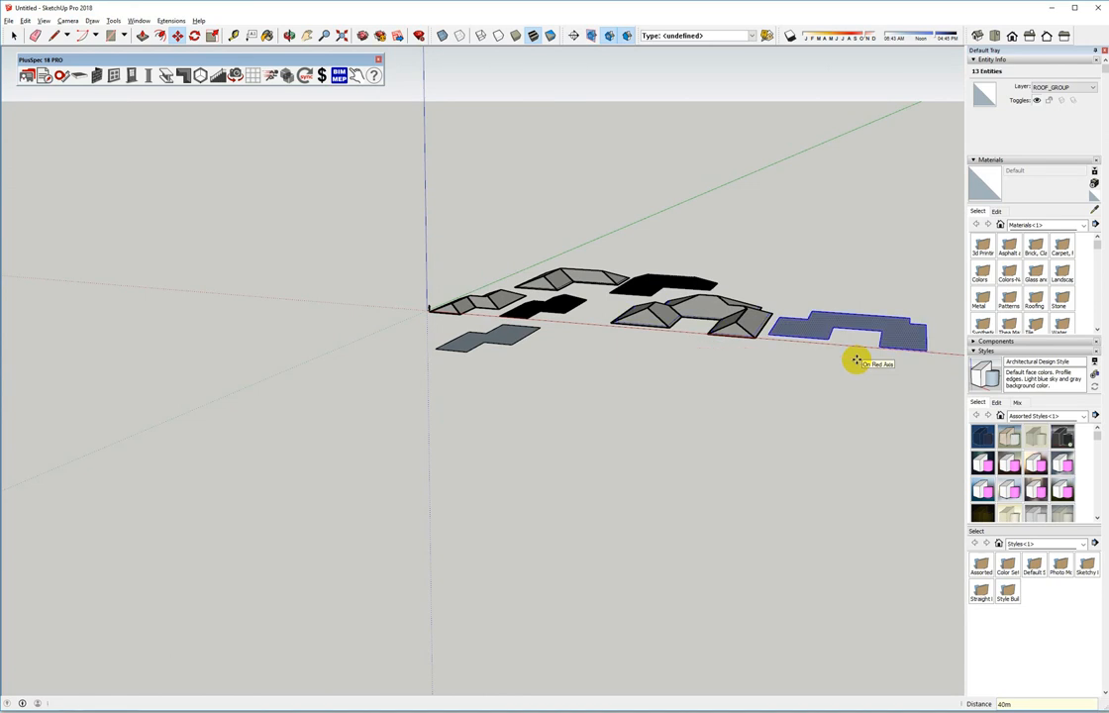
Bring the flat stepped U-shaped outline into close view beside the hip roofs
{"action": "left_click_drag", "start_coordinate": [855, 360], "coordinate": [820, 330]}
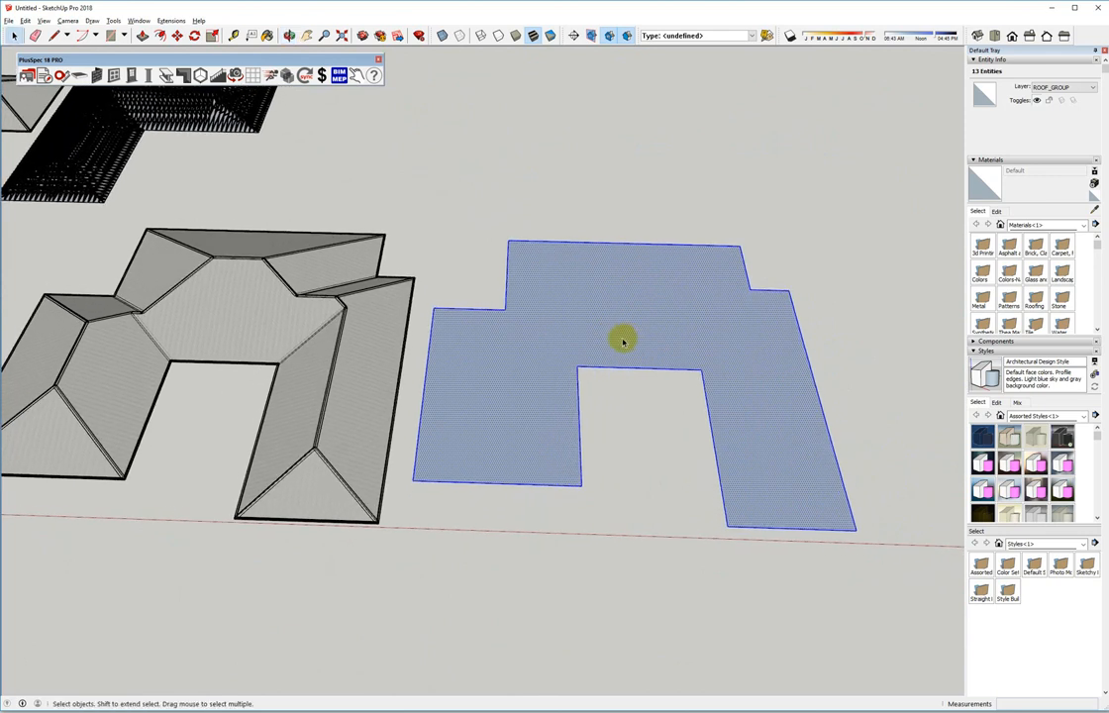
{"action": "mouse_move", "coordinate": [757, 434]}
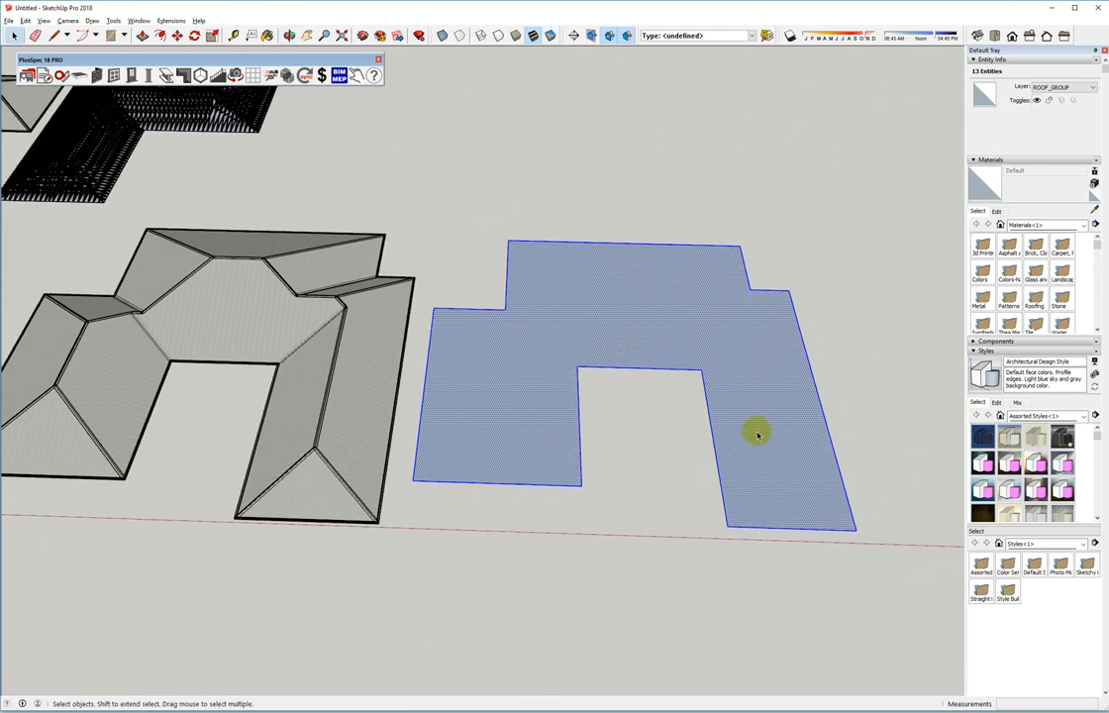
{"action": "mouse_move", "coordinate": [558, 352]}
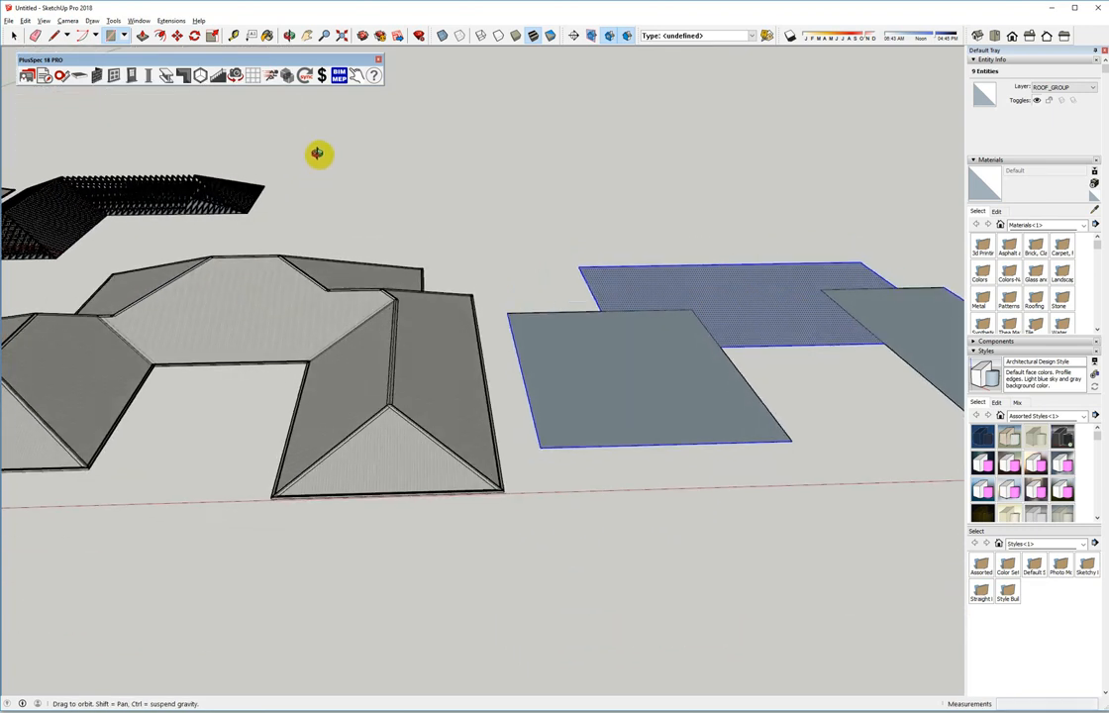
Draw a set-out rectangle over one leg of the stepped U-shaped outline
{"action": "left_click_drag", "start_coordinate": [317, 155], "coordinate": [281, 313]}
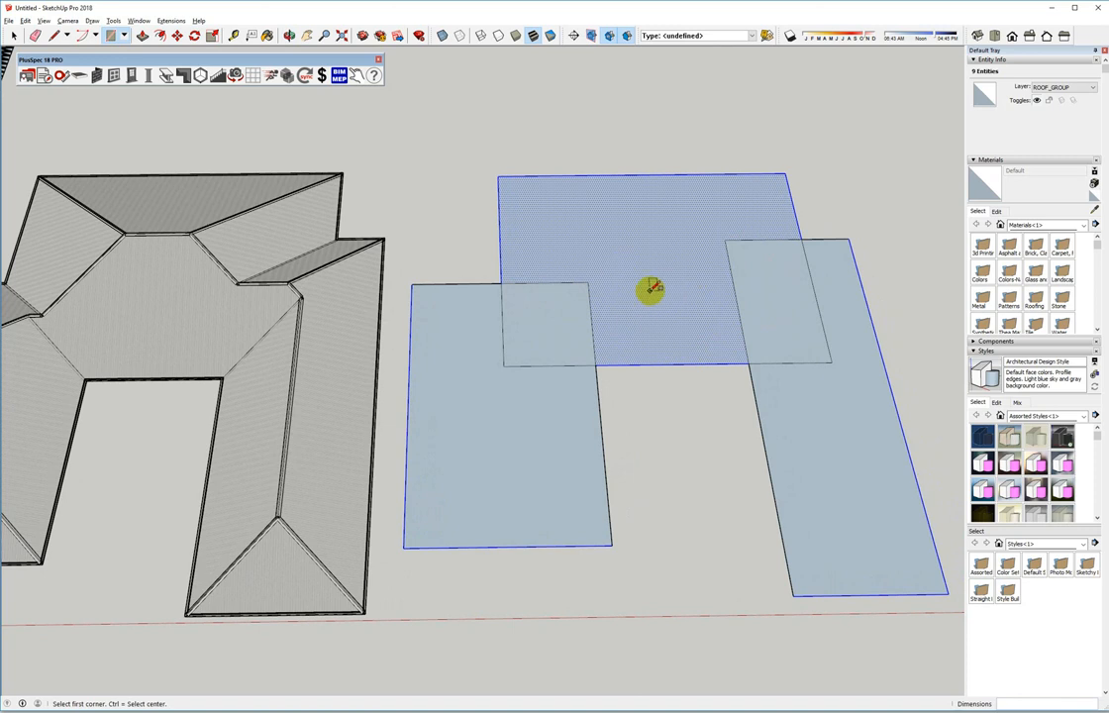
{"action": "left_click", "coordinate": [685, 329]}
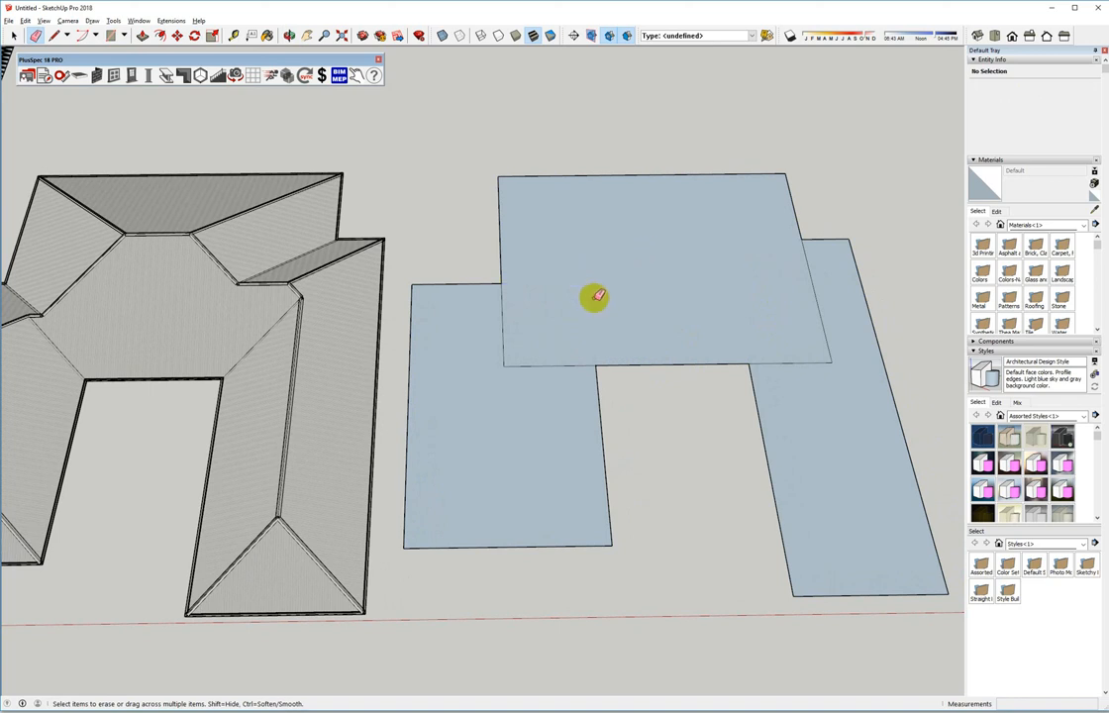
{"action": "mouse_move", "coordinate": [554, 321]}
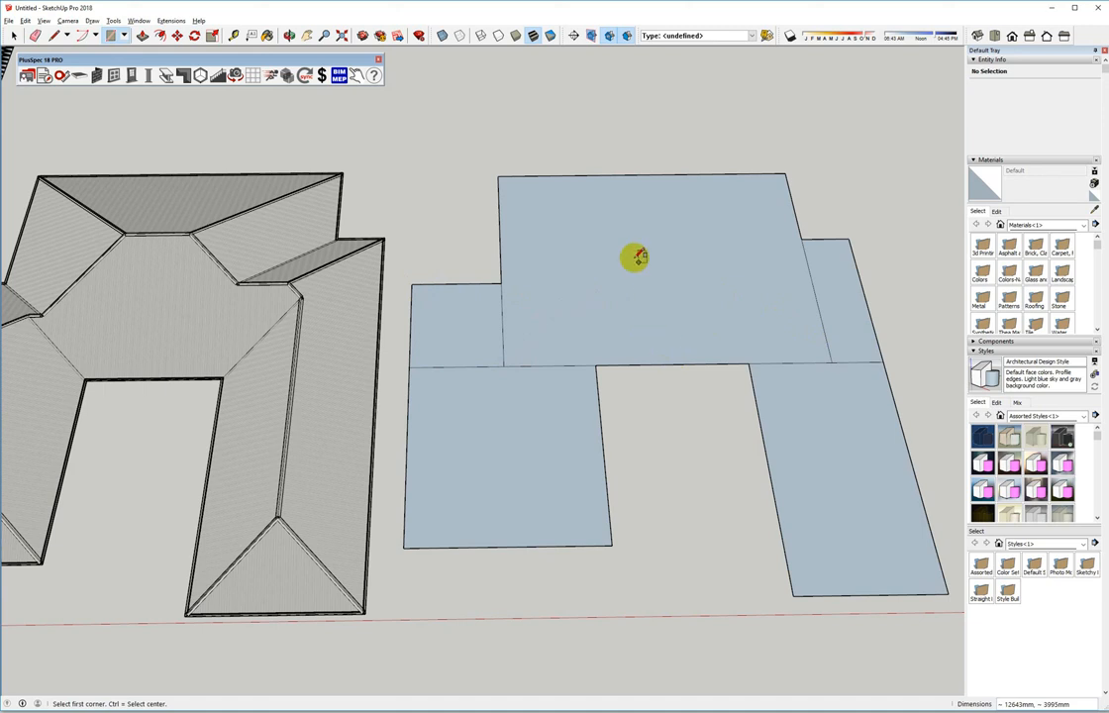
{"action": "mouse_move", "coordinate": [495, 190]}
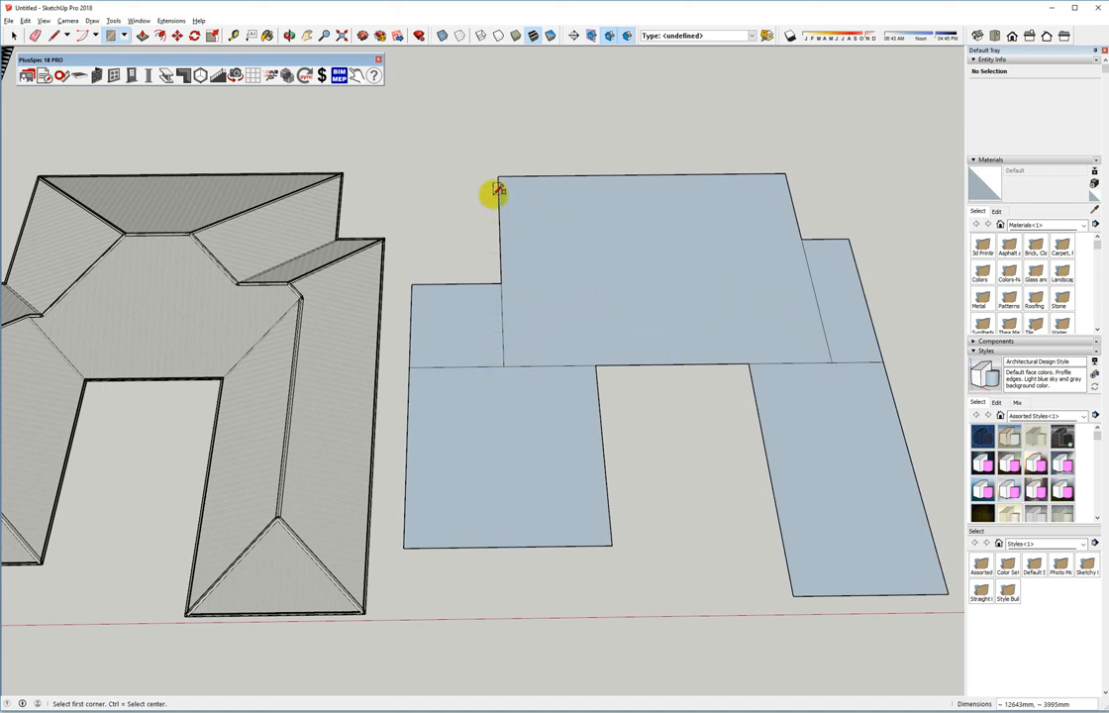
{"action": "mouse_move", "coordinate": [713, 178]}
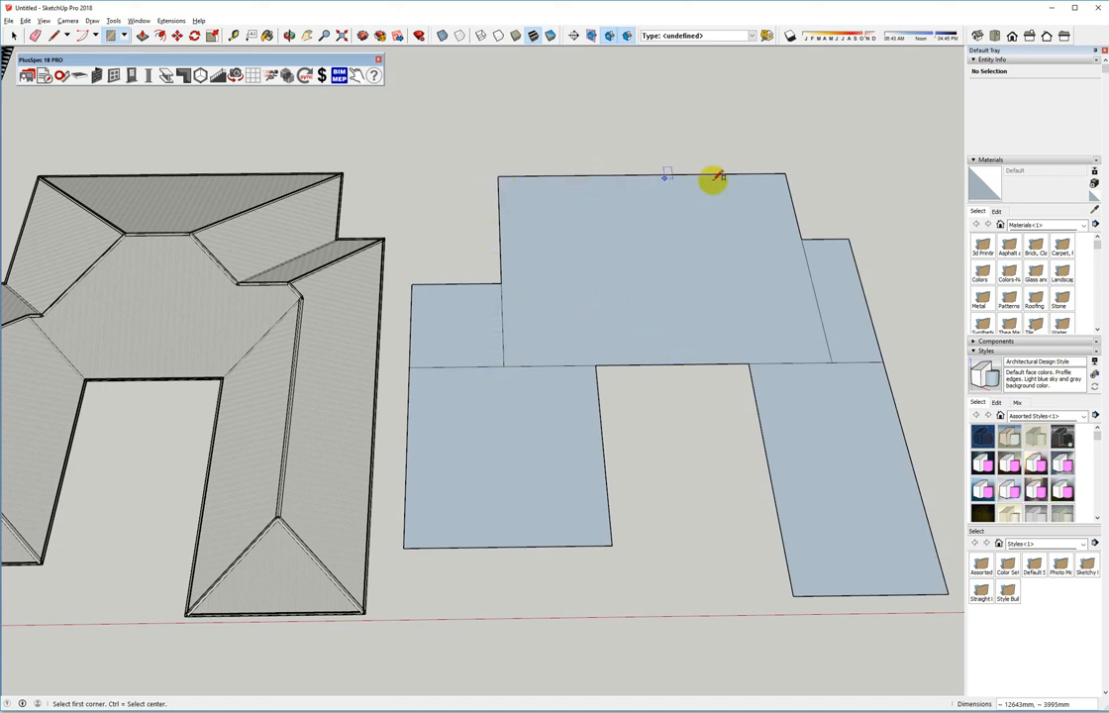
{"action": "mouse_move", "coordinate": [728, 356]}
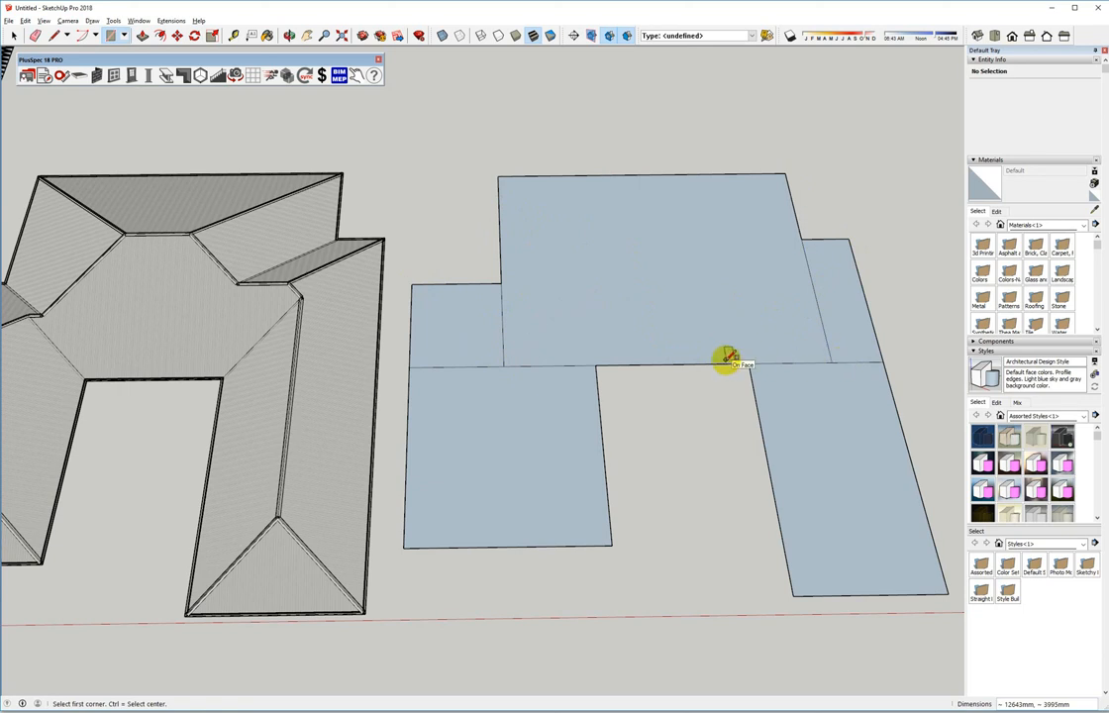
{"action": "mouse_move", "coordinate": [544, 428]}
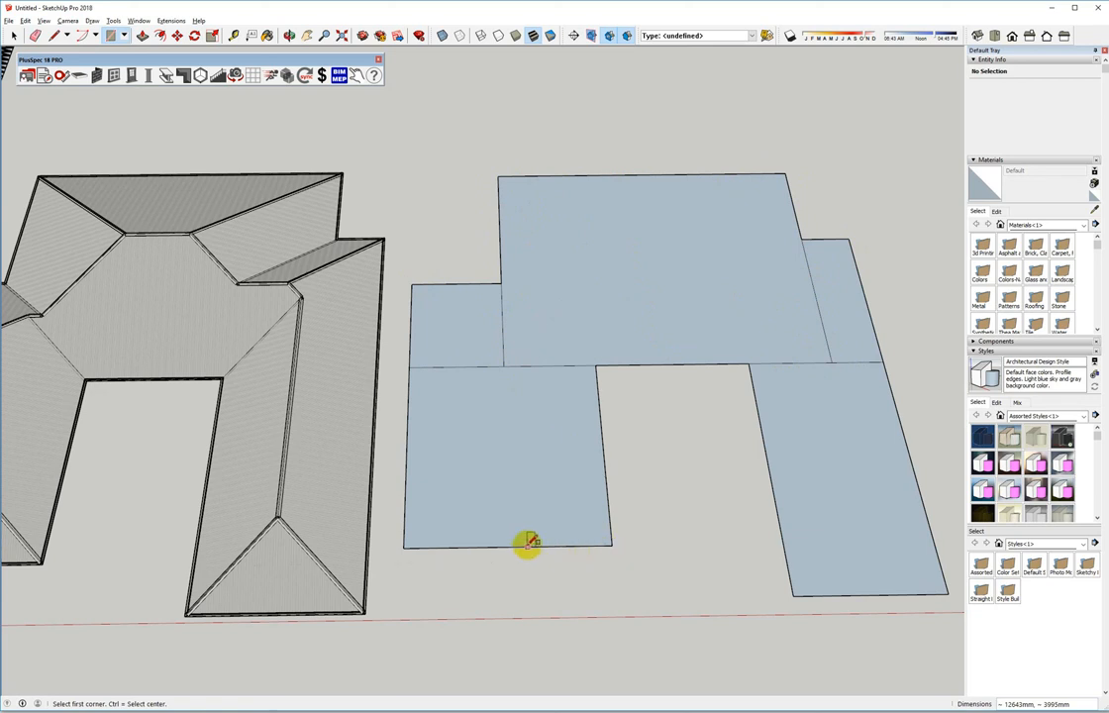
{"action": "left_click_drag", "start_coordinate": [530, 543], "coordinate": [320, 344]}
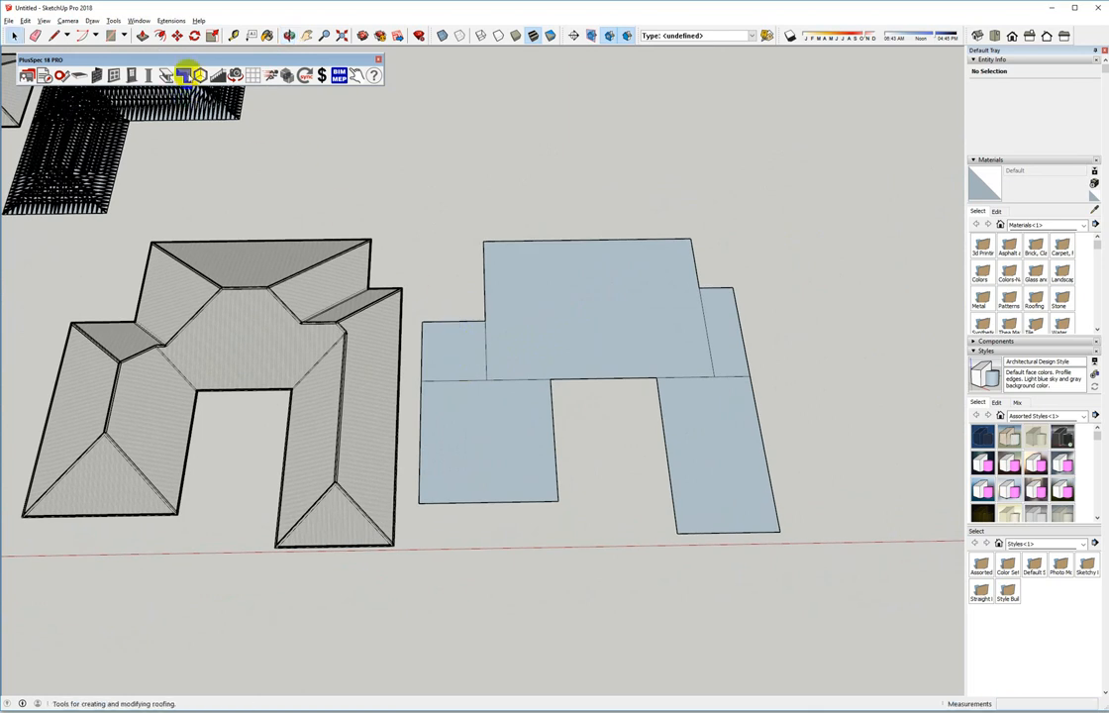
Launch the Hip Truss tool from Roof Types and start marking the upper rectangle's corners
{"action": "left_click", "coordinate": [186, 75]}
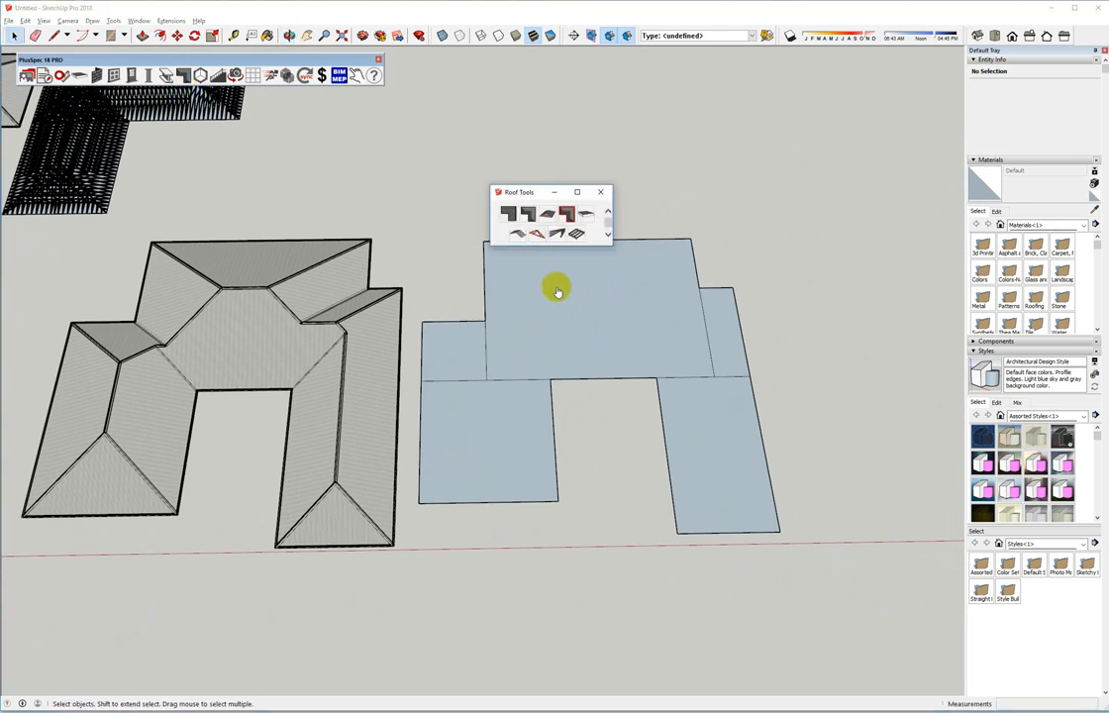
{"action": "mouse_move", "coordinate": [466, 355]}
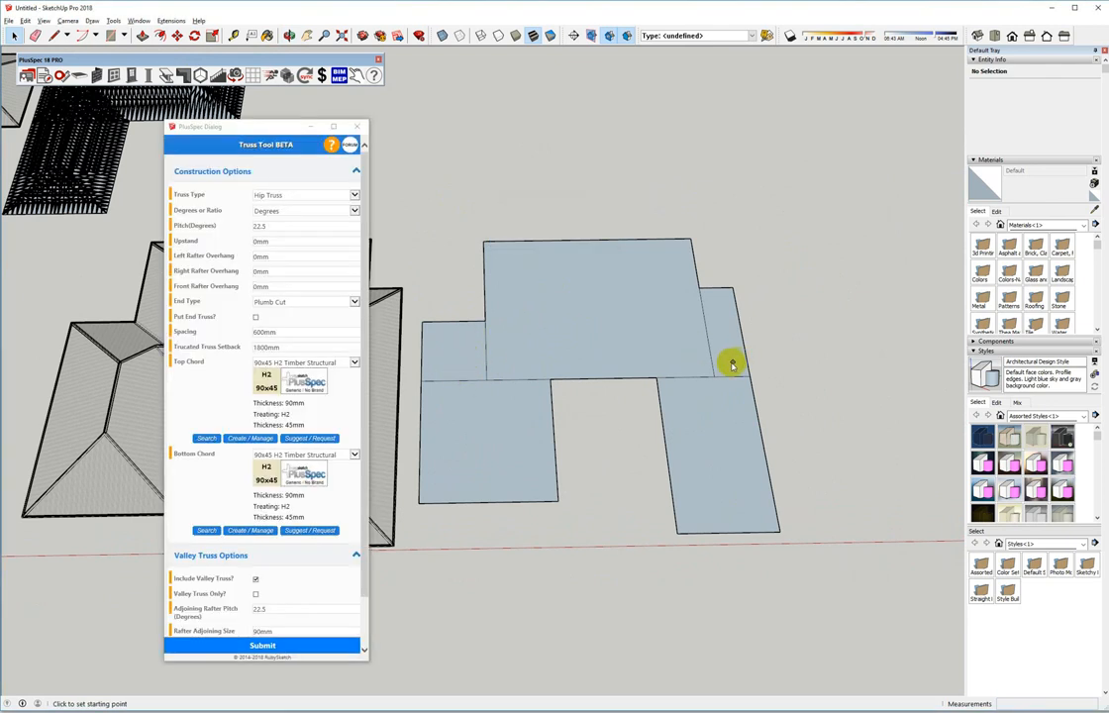
{"action": "mouse_move", "coordinate": [650, 349]}
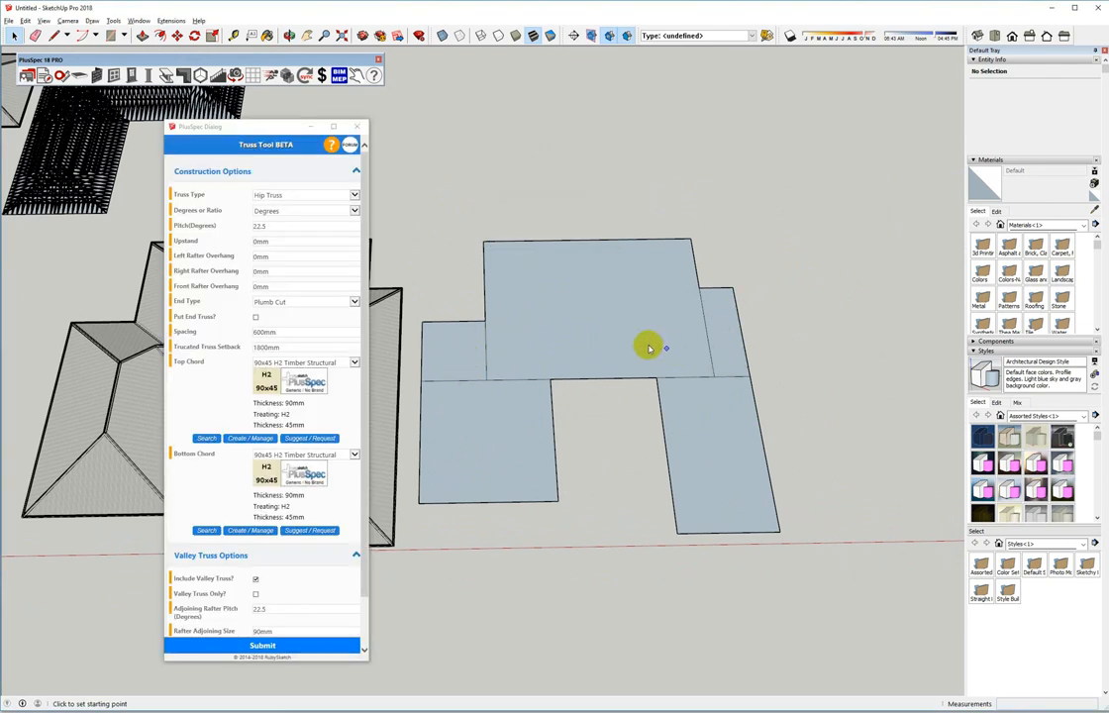
{"action": "mouse_move", "coordinate": [329, 404]}
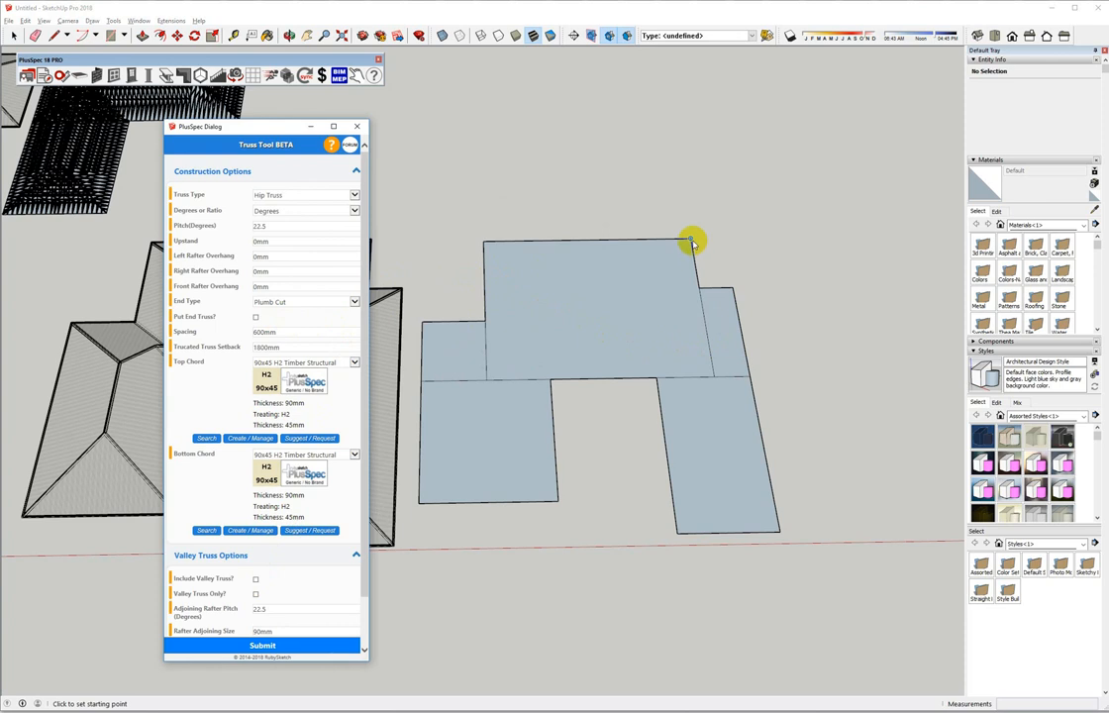
{"action": "left_click", "coordinate": [693, 242]}
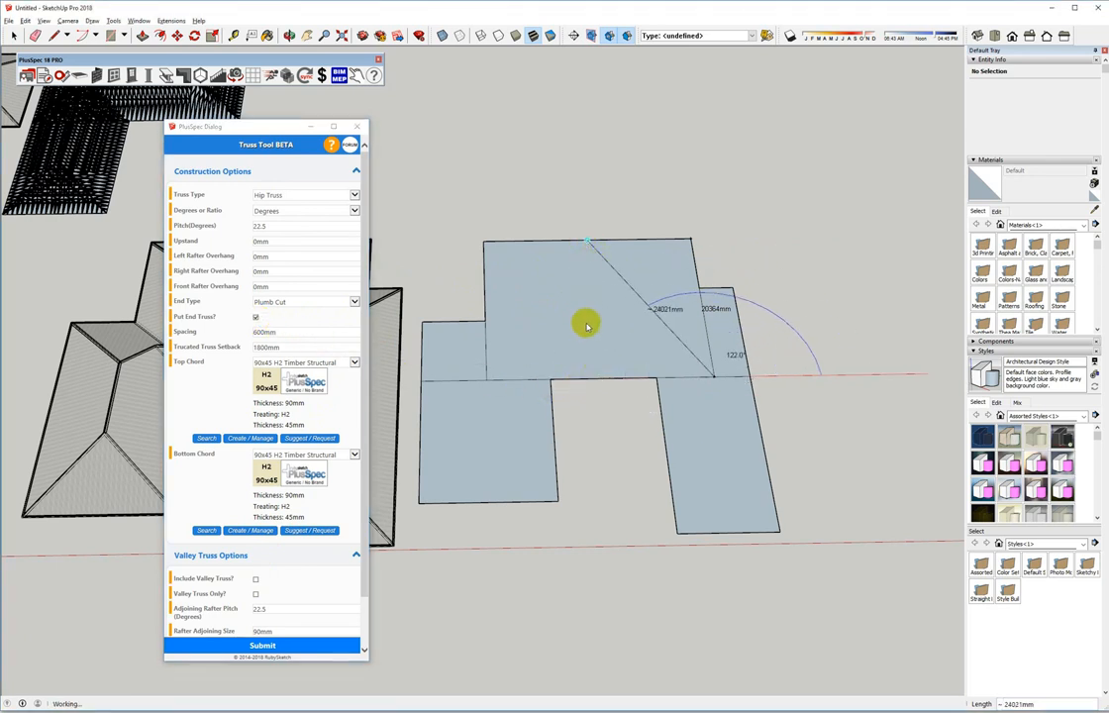
{"action": "mouse_move", "coordinate": [644, 388]}
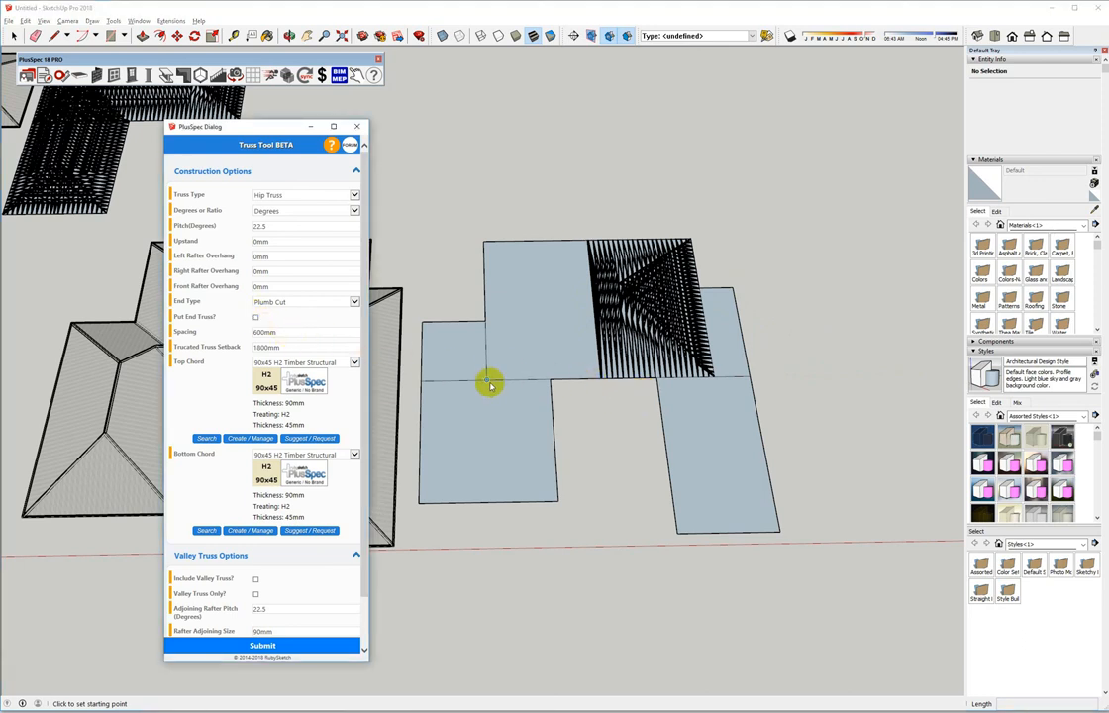
{"action": "left_click", "coordinate": [491, 384]}
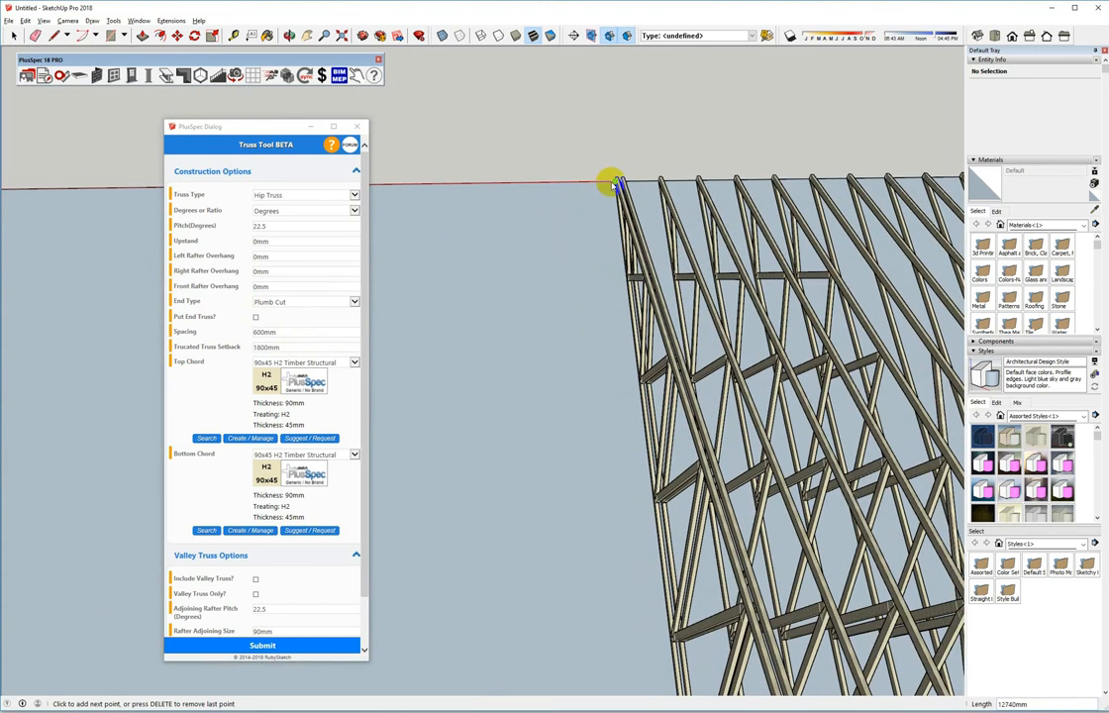
{"action": "left_click", "coordinate": [616, 182]}
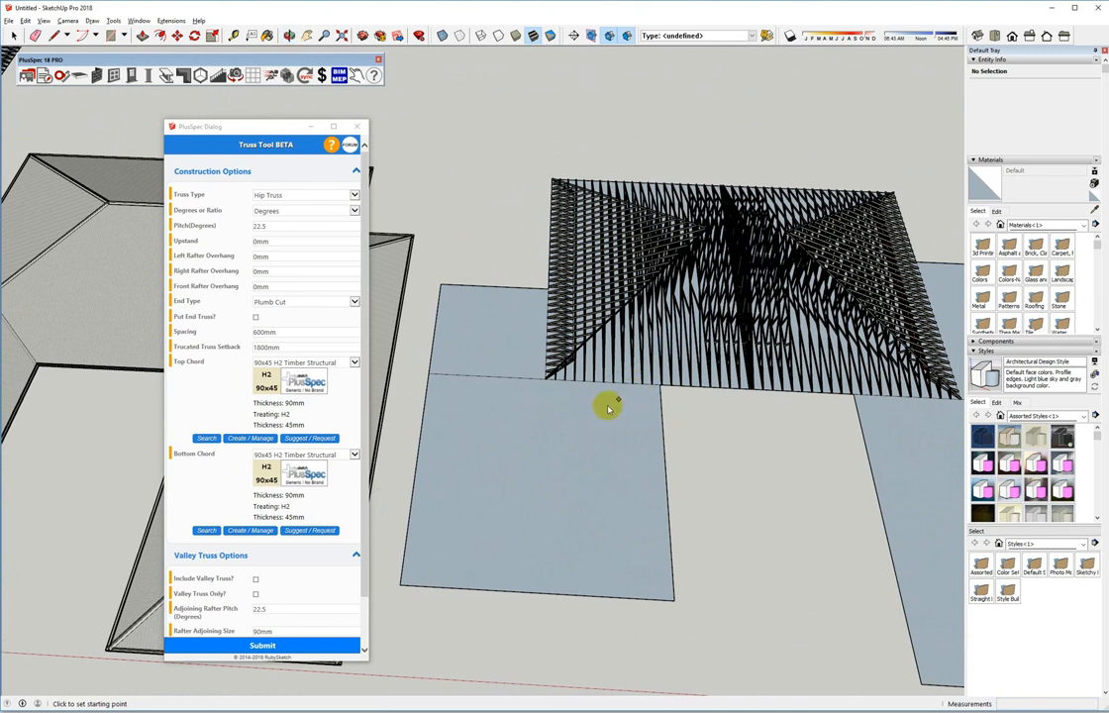
{"action": "mouse_move", "coordinate": [525, 443]}
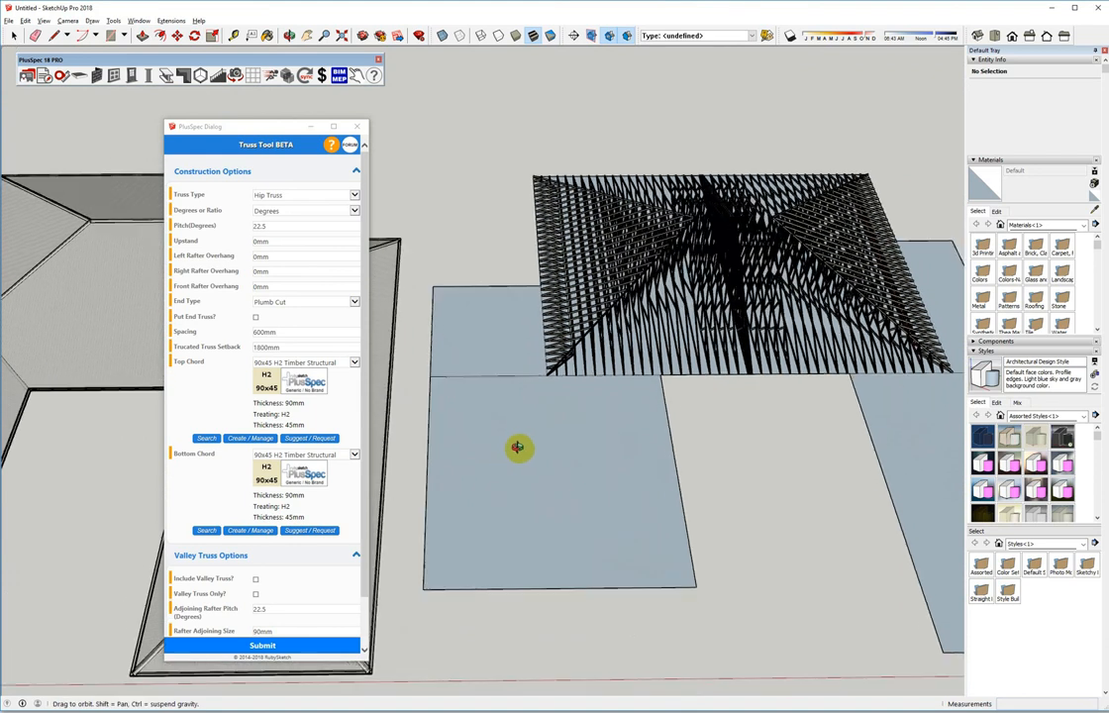
Choose Valley Truss Only and place valley trusses on the front leg rectangle
{"action": "left_click_drag", "start_coordinate": [519, 447], "coordinate": [679, 448]}
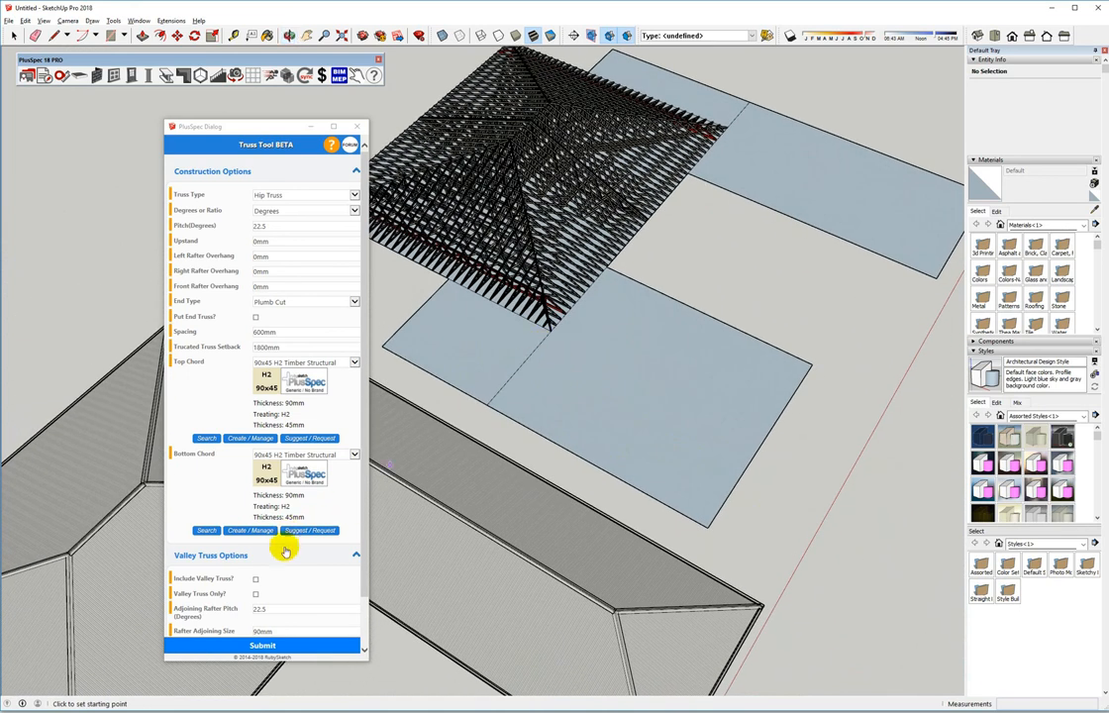
{"action": "left_click", "coordinate": [256, 594]}
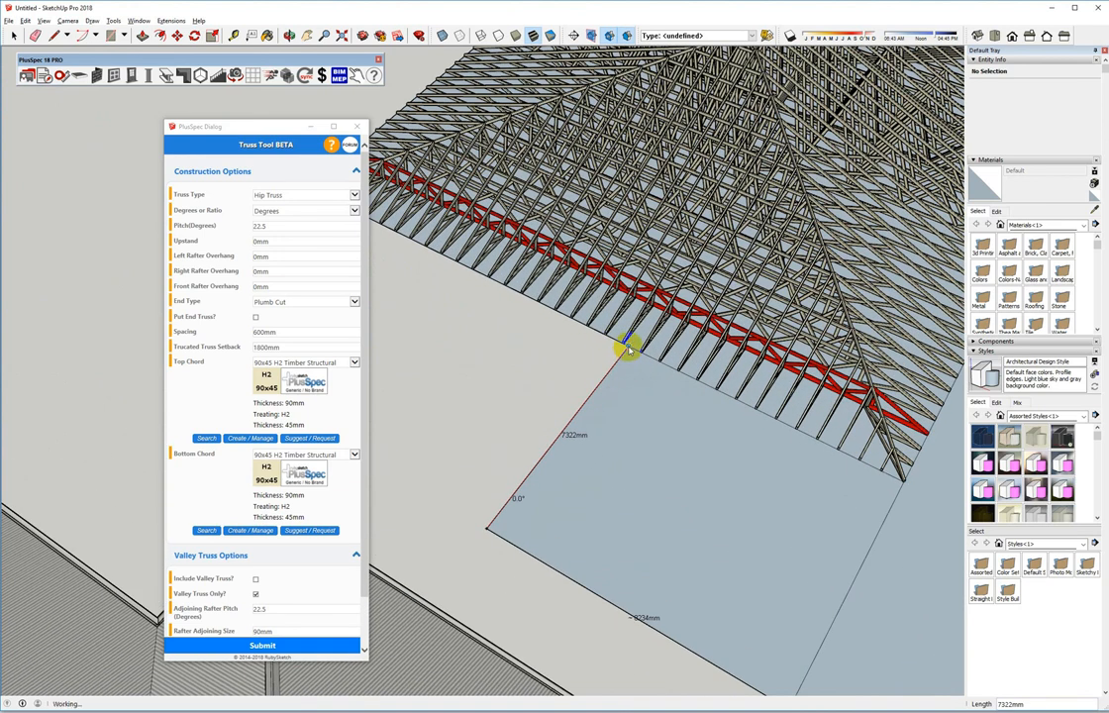
{"action": "mouse_move", "coordinate": [631, 376]}
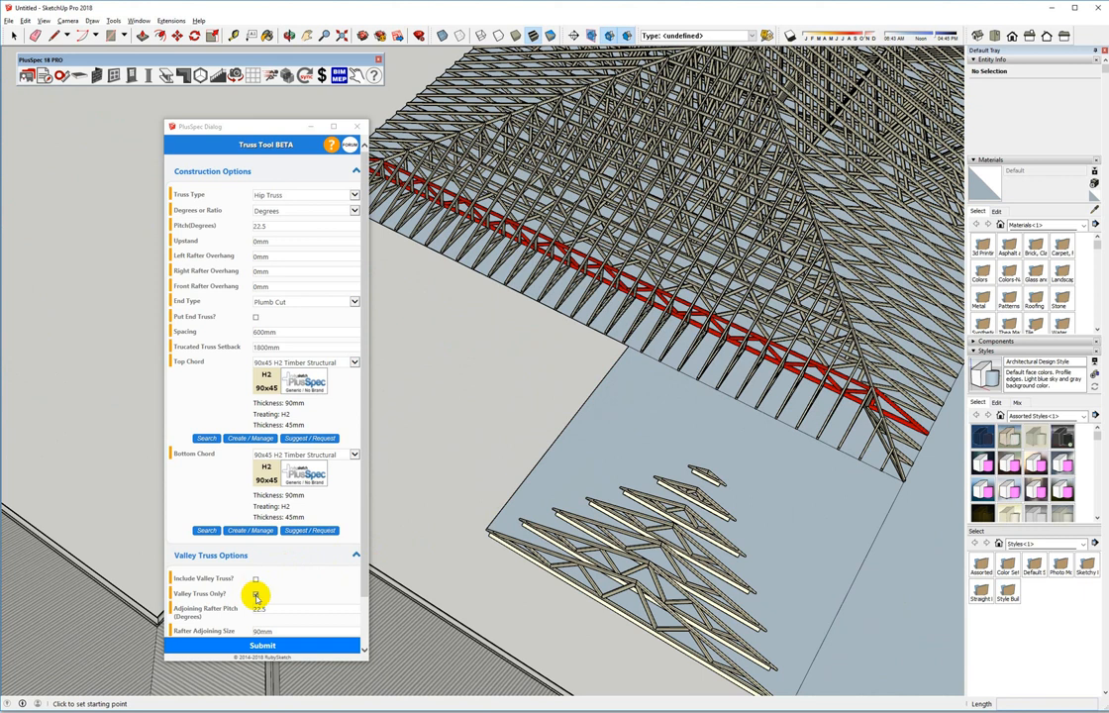
{"action": "left_click", "coordinate": [255, 594]}
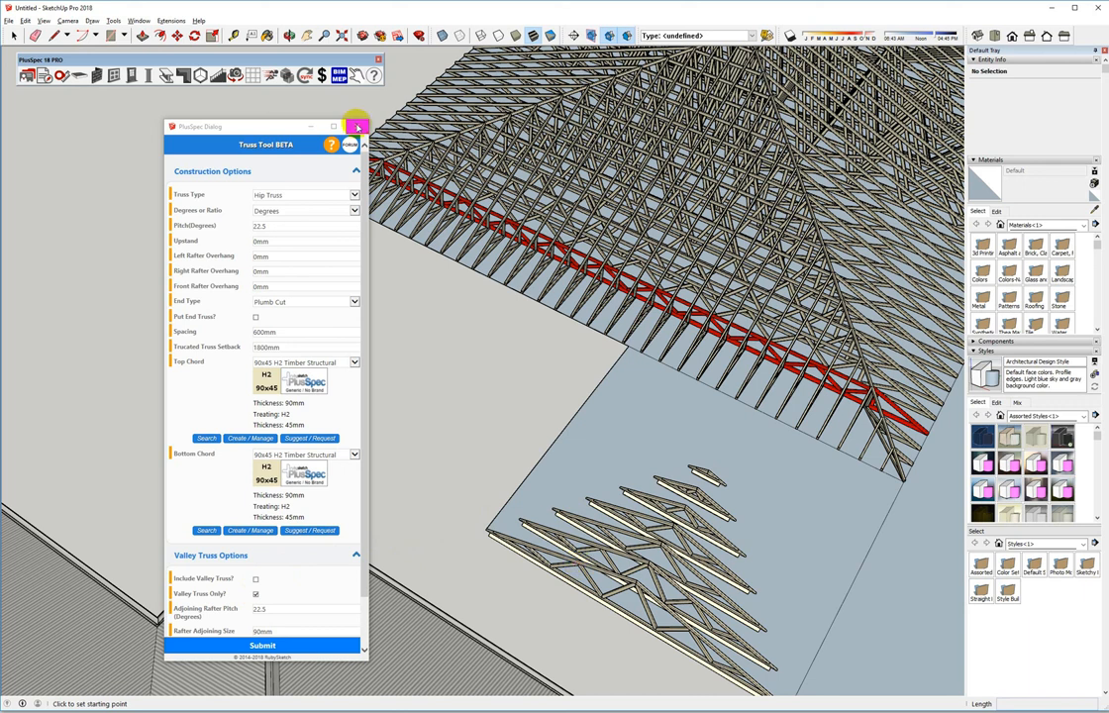
Select the valley truss group, reopen its Truss Tool settings and submit them
{"action": "left_click", "coordinate": [357, 127]}
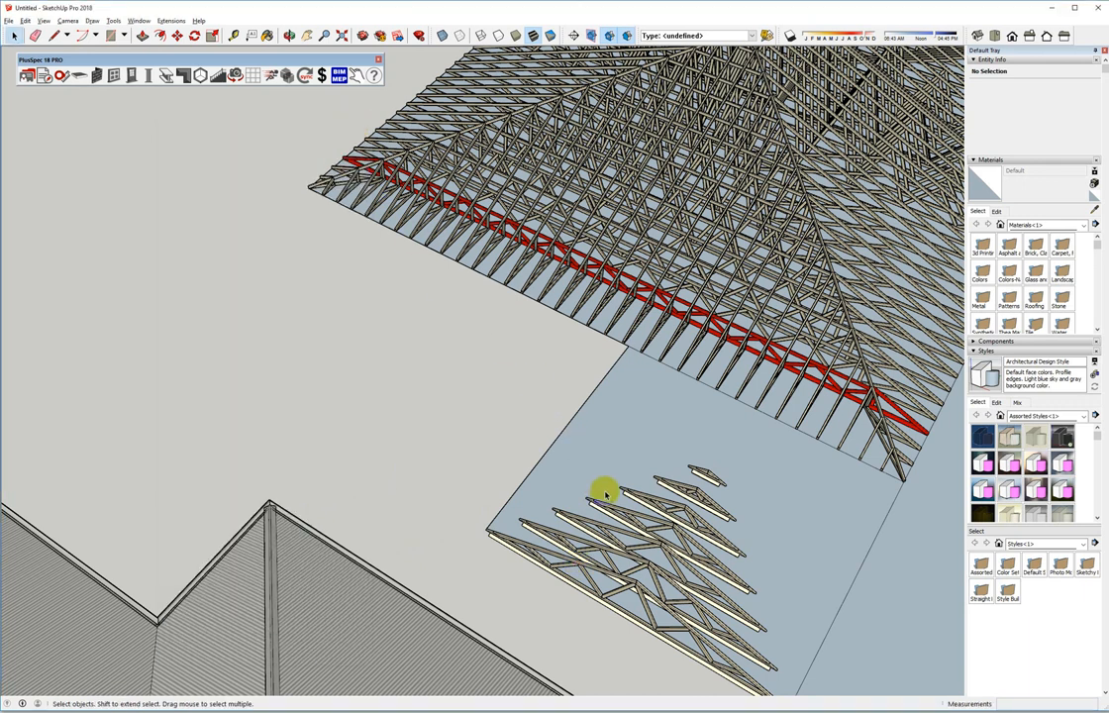
{"action": "left_click", "coordinate": [610, 511]}
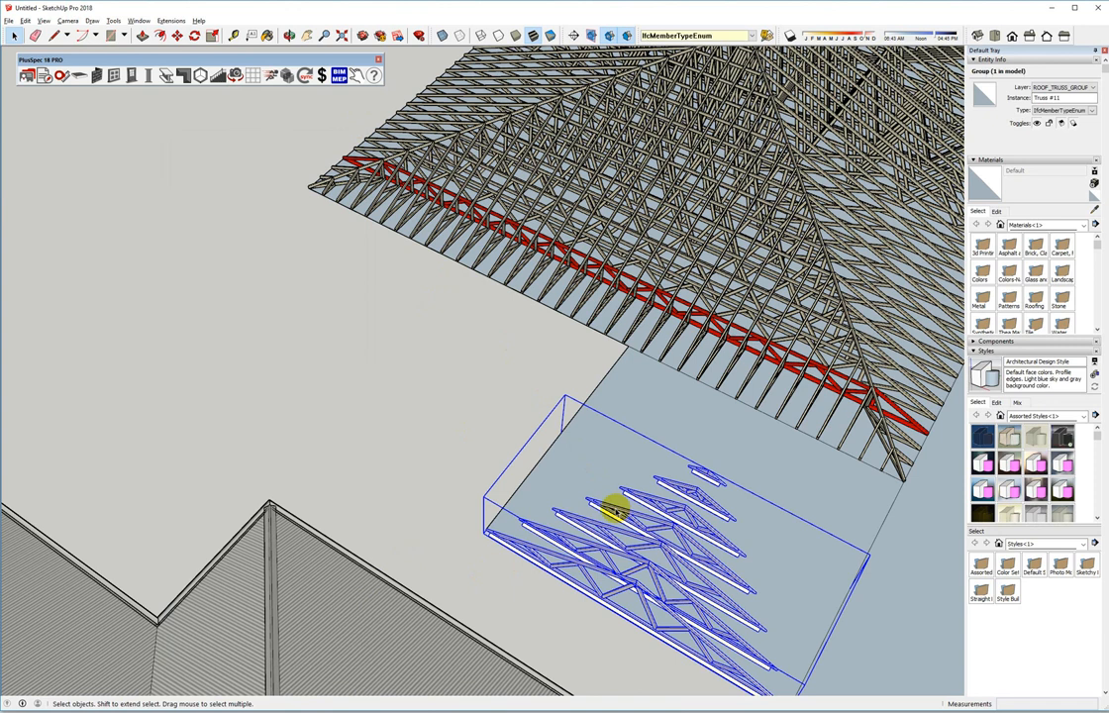
{"action": "right_click", "coordinate": [612, 507]}
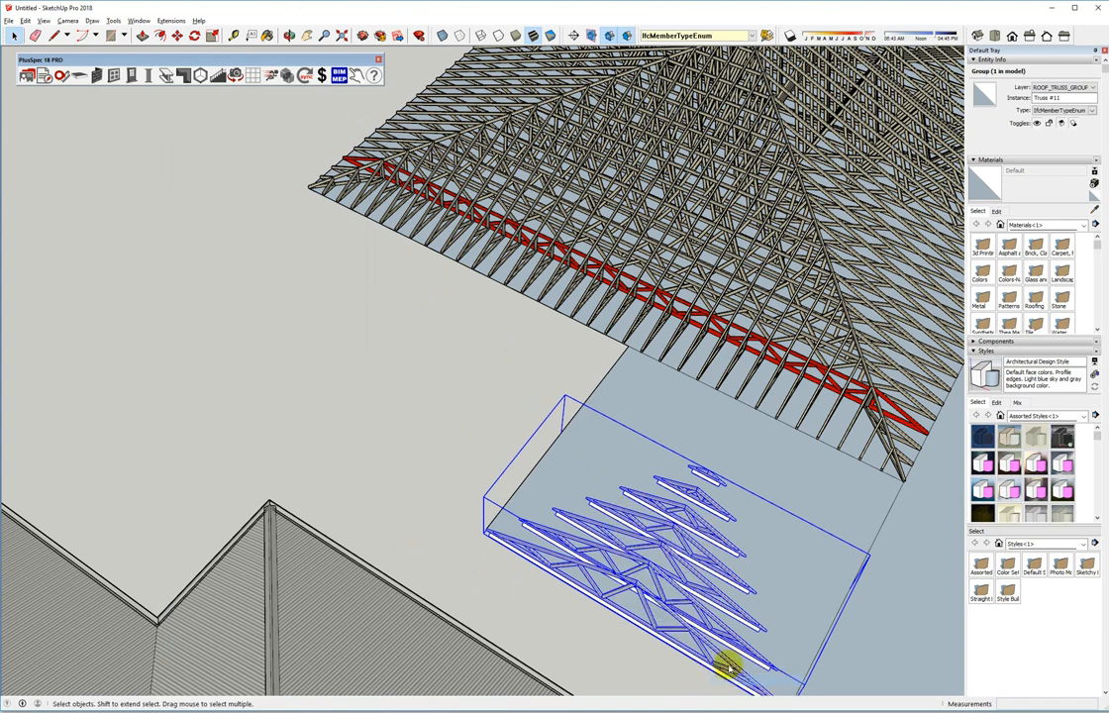
{"action": "mouse_move", "coordinate": [697, 551]}
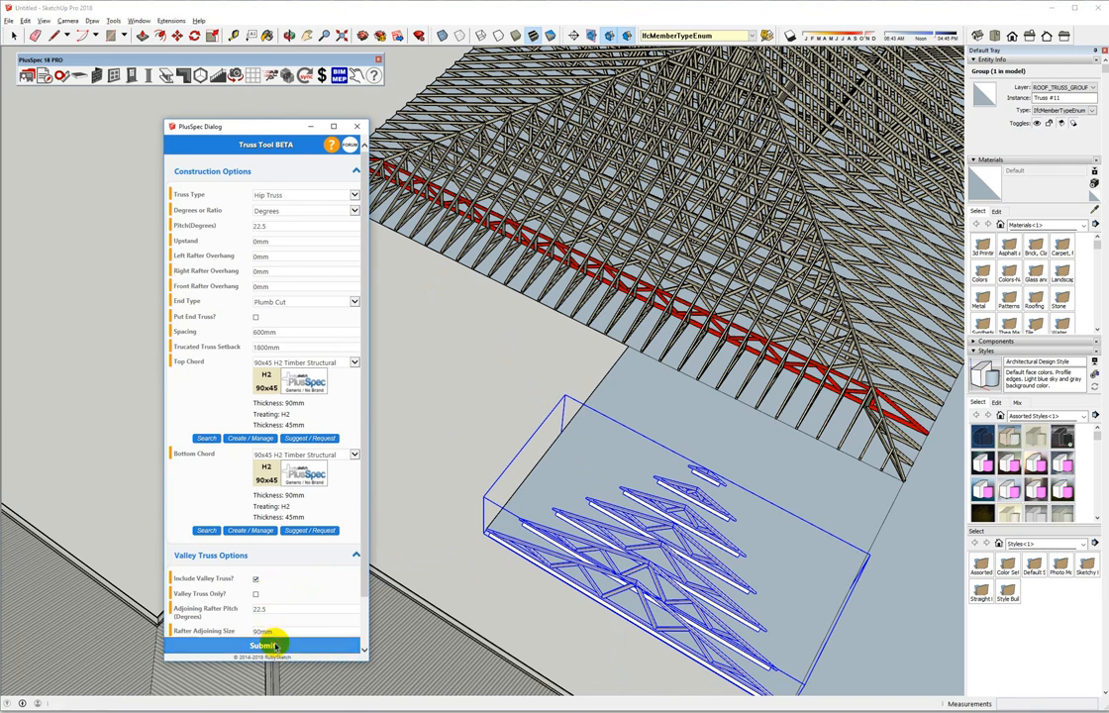
{"action": "left_click", "coordinate": [266, 646]}
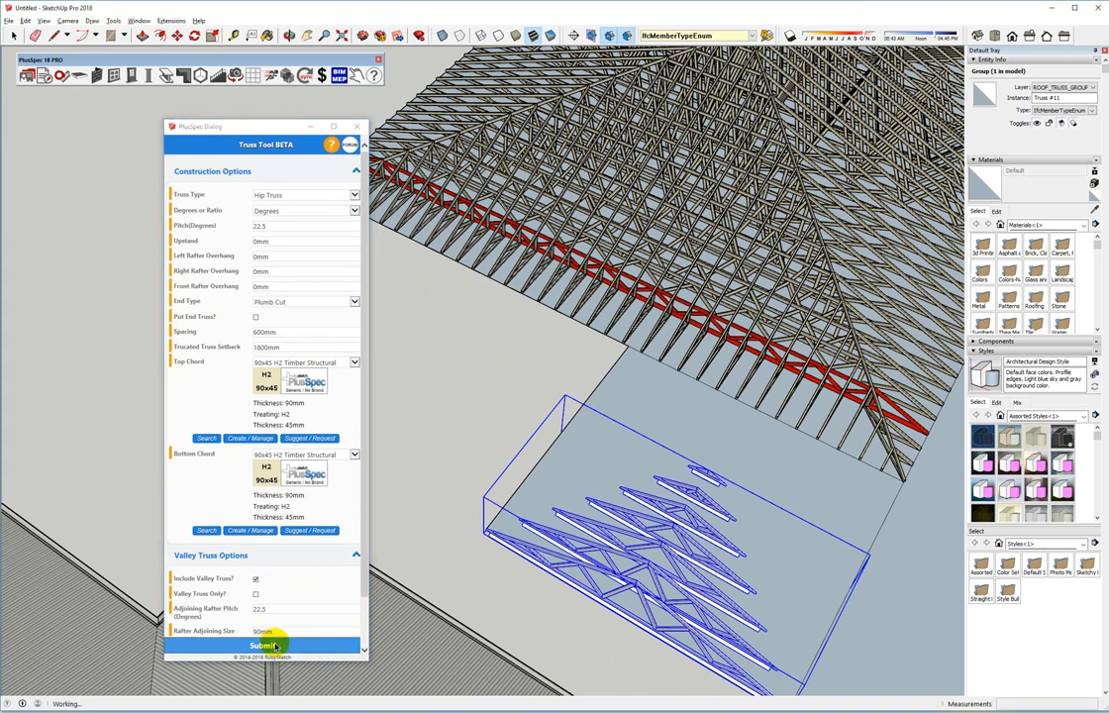
Submit the valley truss settings and inspect the red girder trusses up close
{"action": "left_click", "coordinate": [266, 646]}
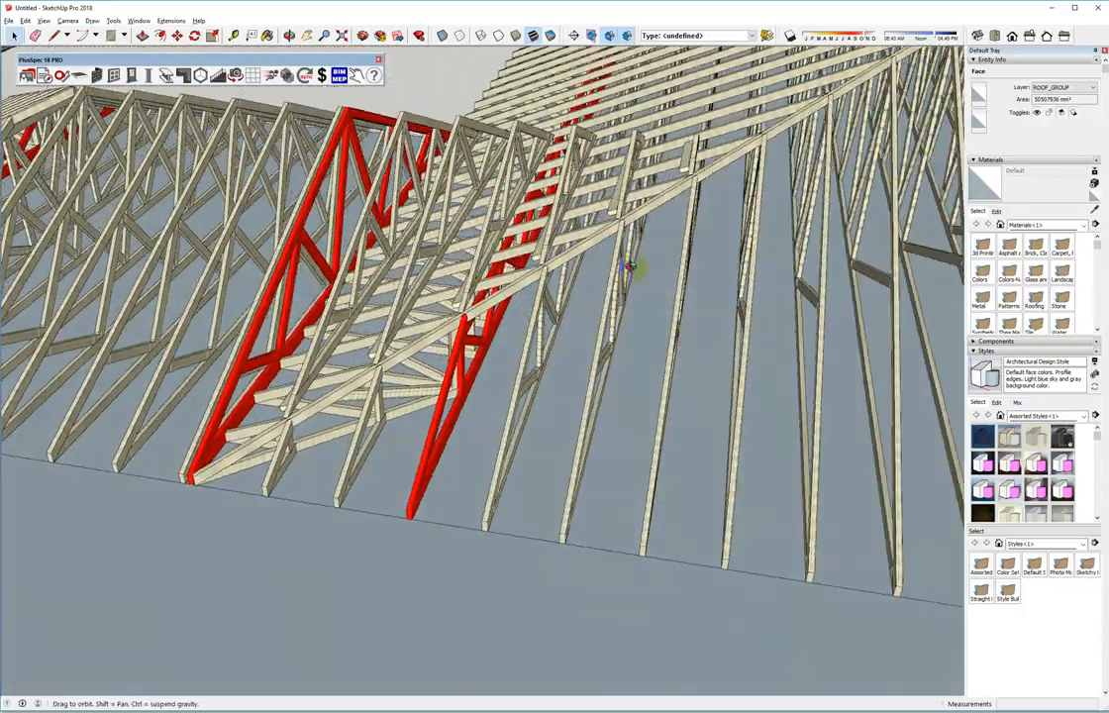
{"action": "left_click_drag", "start_coordinate": [633, 267], "coordinate": [729, 227]}
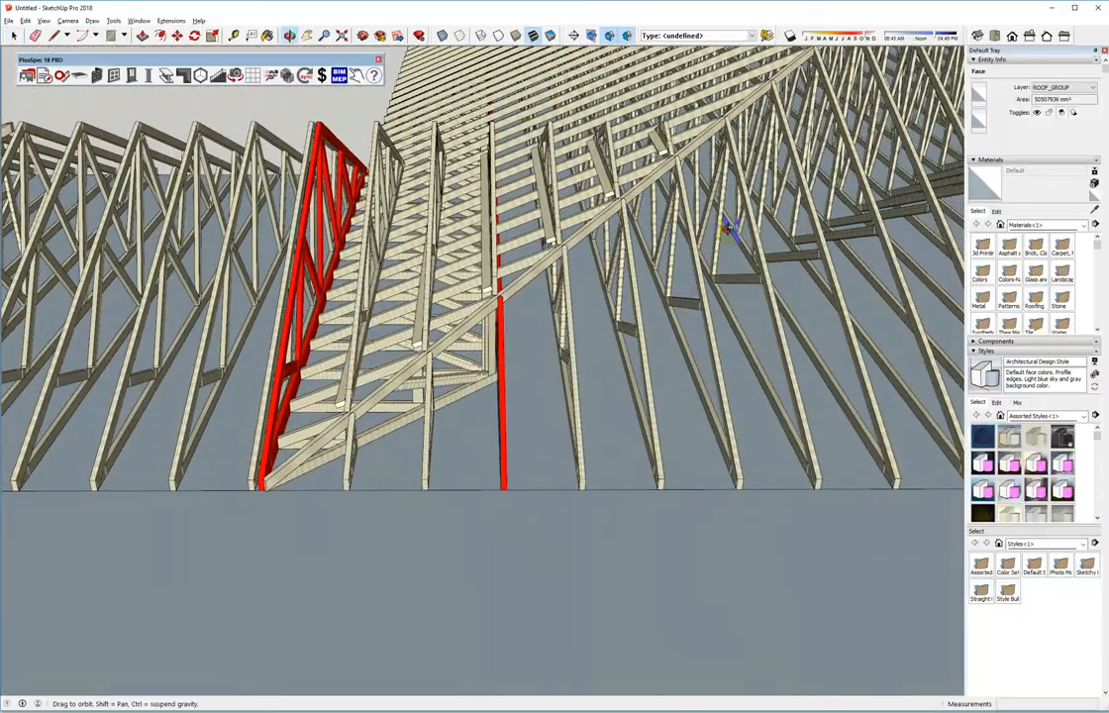